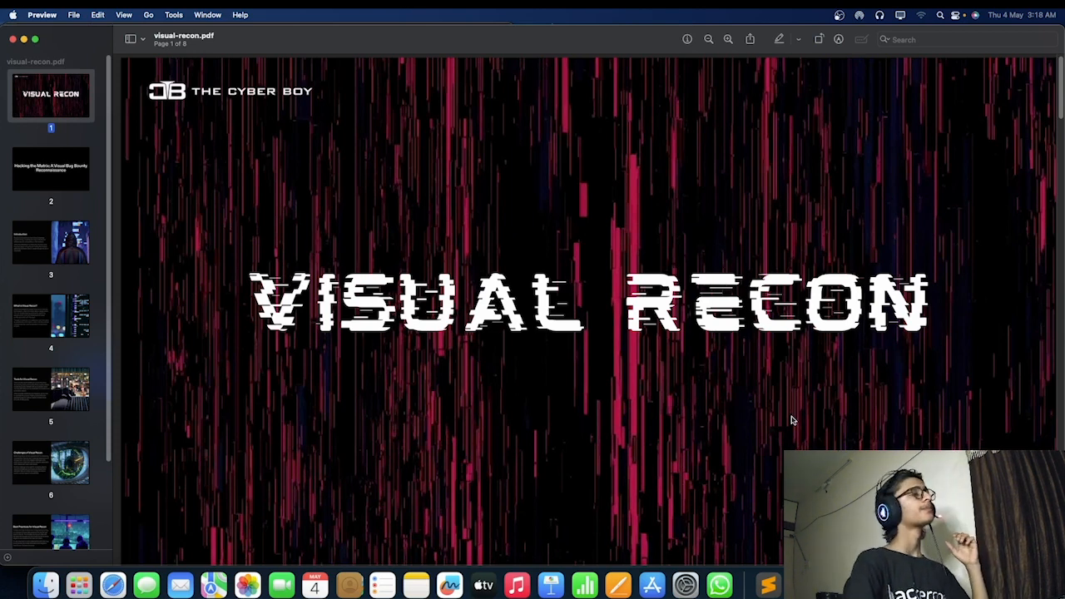
# Page through the visual-recon PDF to page 4, 'What is Visual Recon?'
pyautogui.click(51, 242)
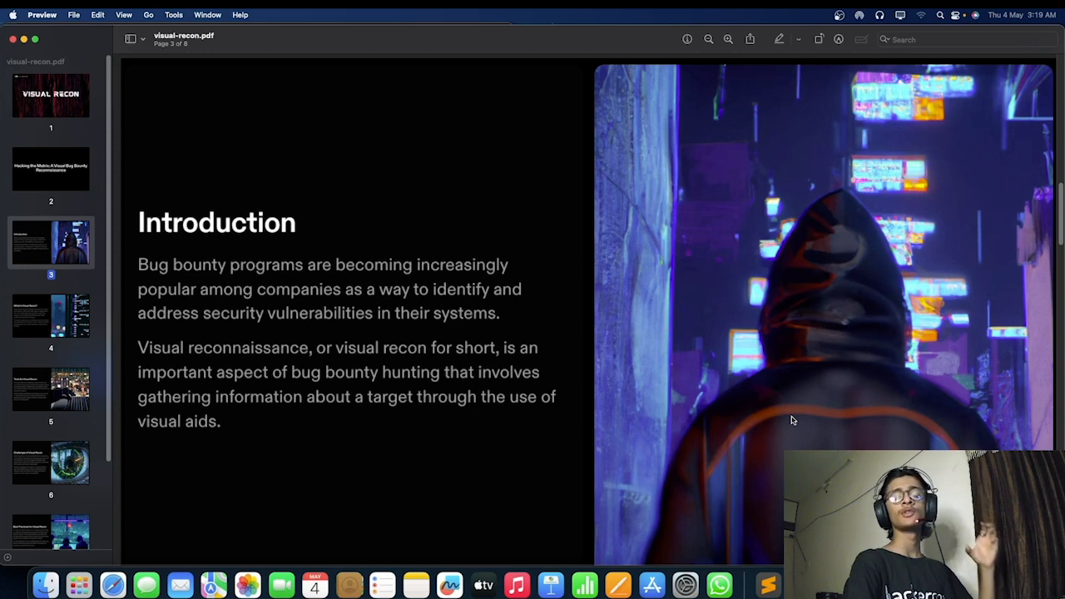
pyautogui.moveTo(516, 585)
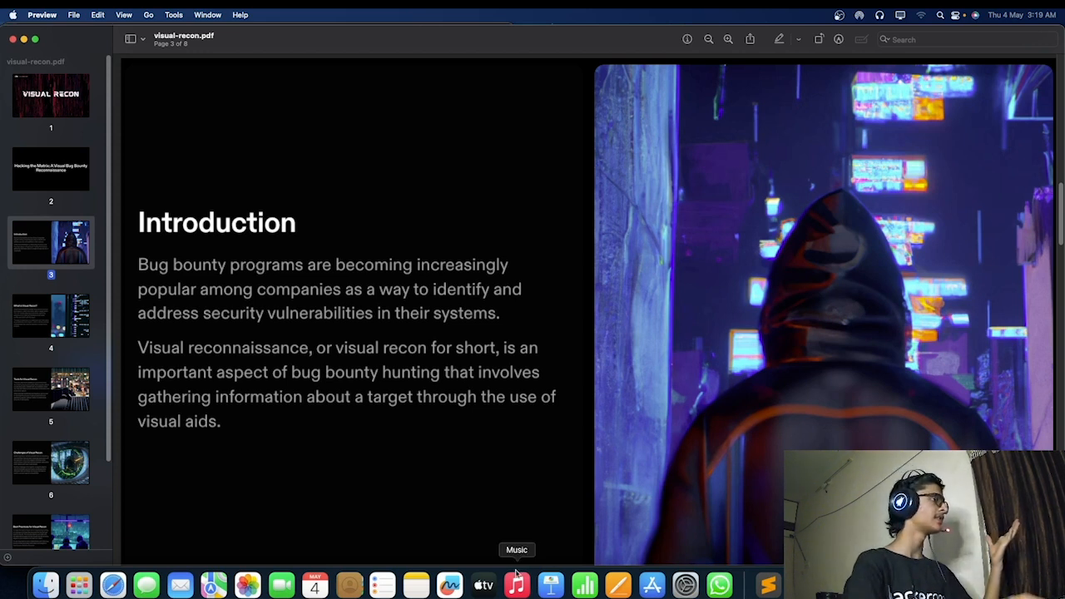
pyautogui.moveTo(140, 364)
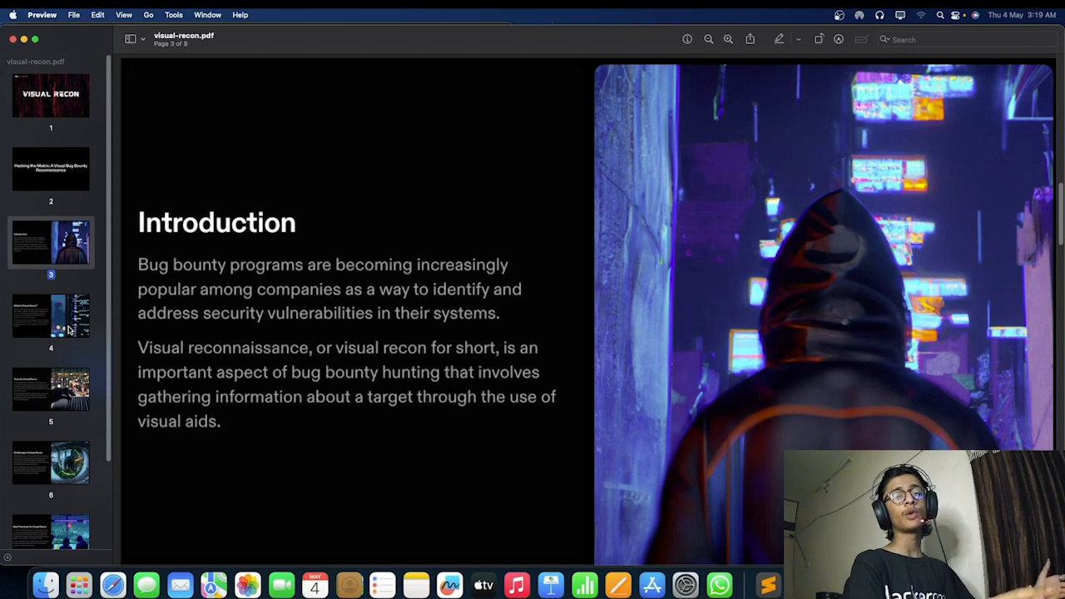
pyautogui.click(51, 315)
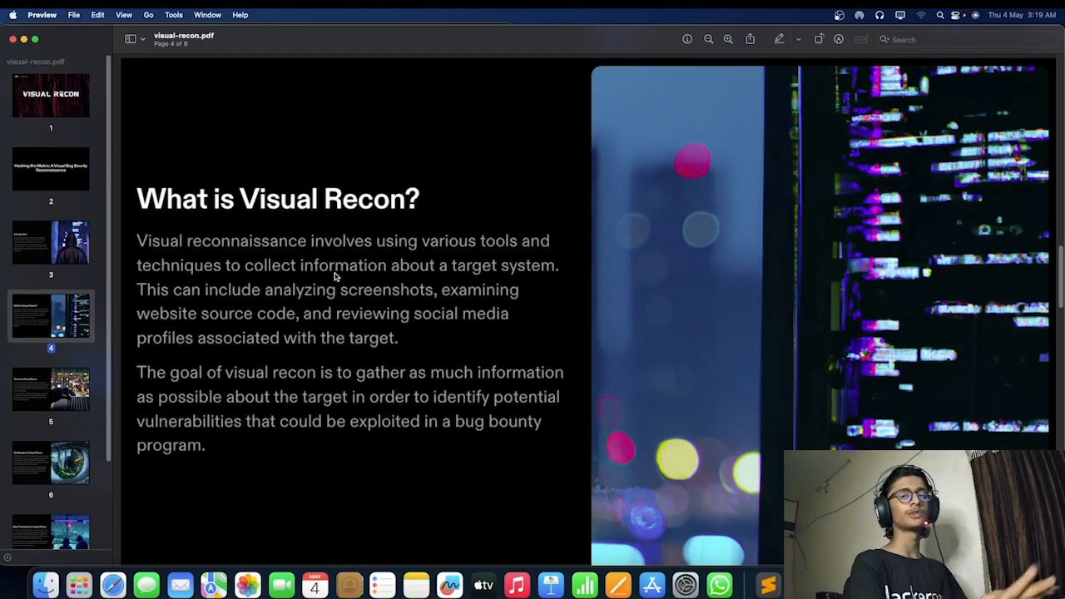
# Go to page 5, Tools for Visual Recon, then scroll on to page 6
pyautogui.click(51, 389)
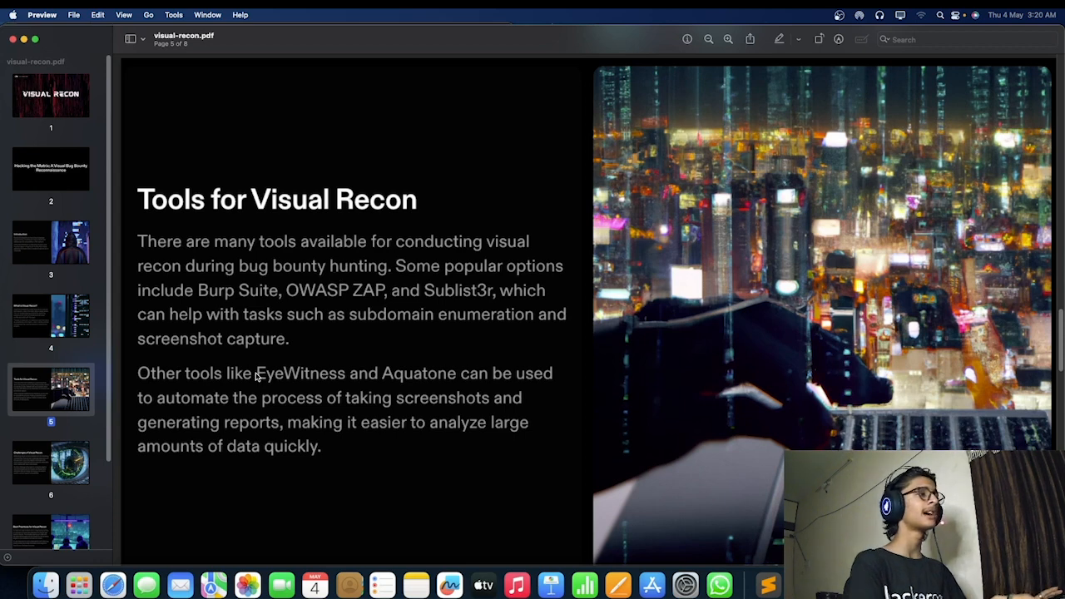
pyautogui.moveTo(437, 383)
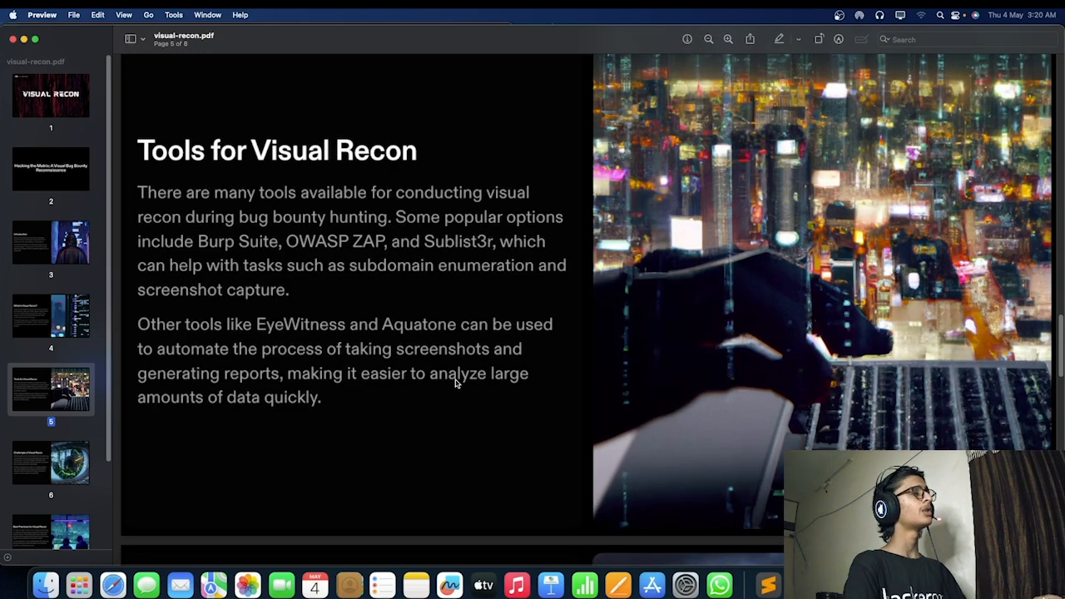
pyautogui.scroll(-3)
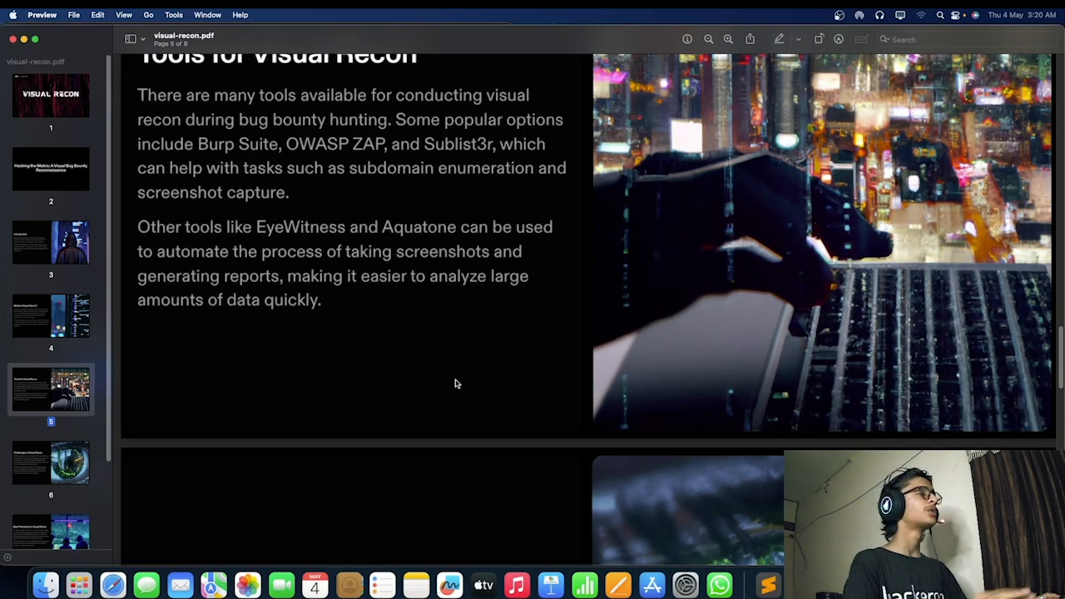
pyautogui.scroll(-3)
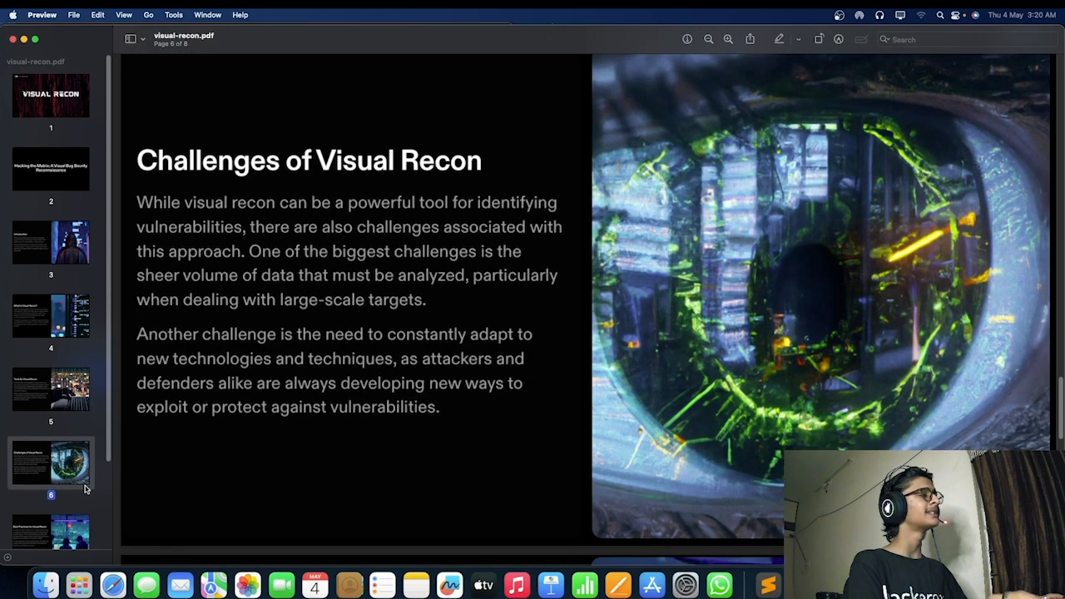
pyautogui.scroll(-3)
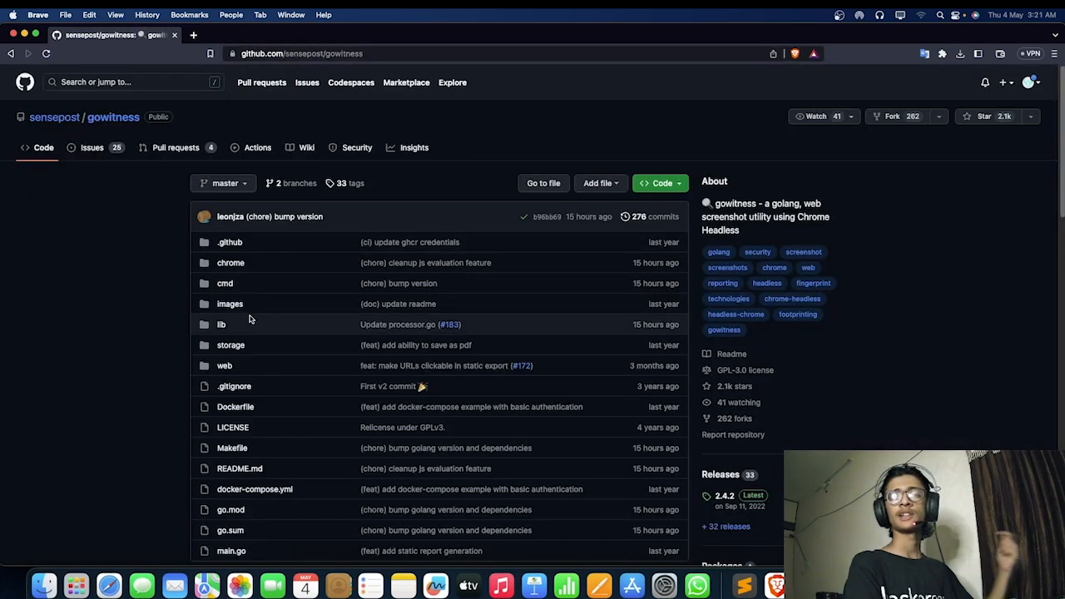
# Browse the gowitness README, open the wiki Installation page and select the go install command
pyautogui.scroll(-3)
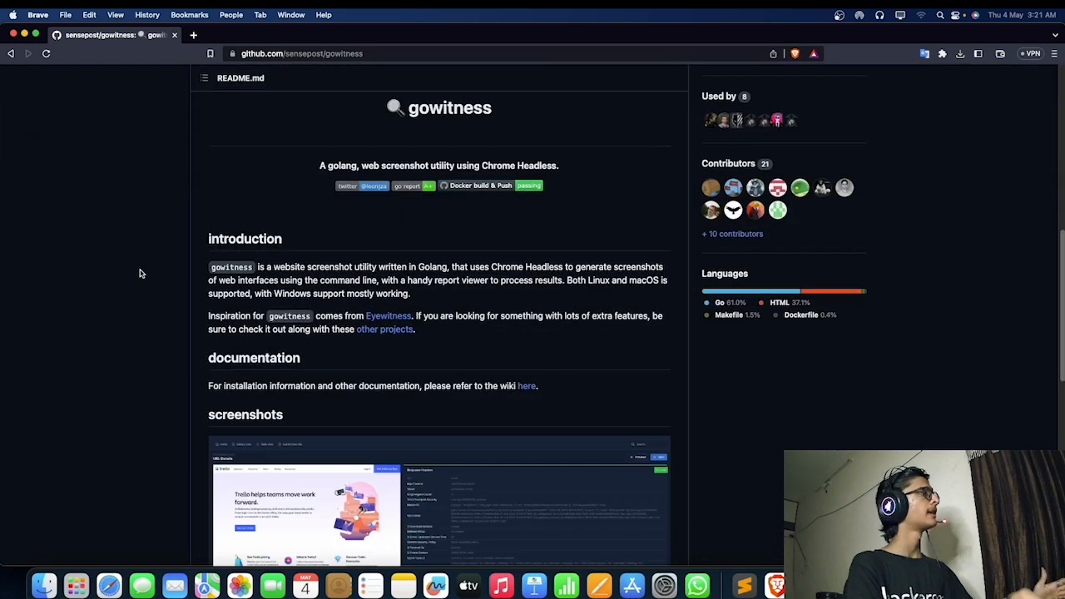
pyautogui.scroll(3)
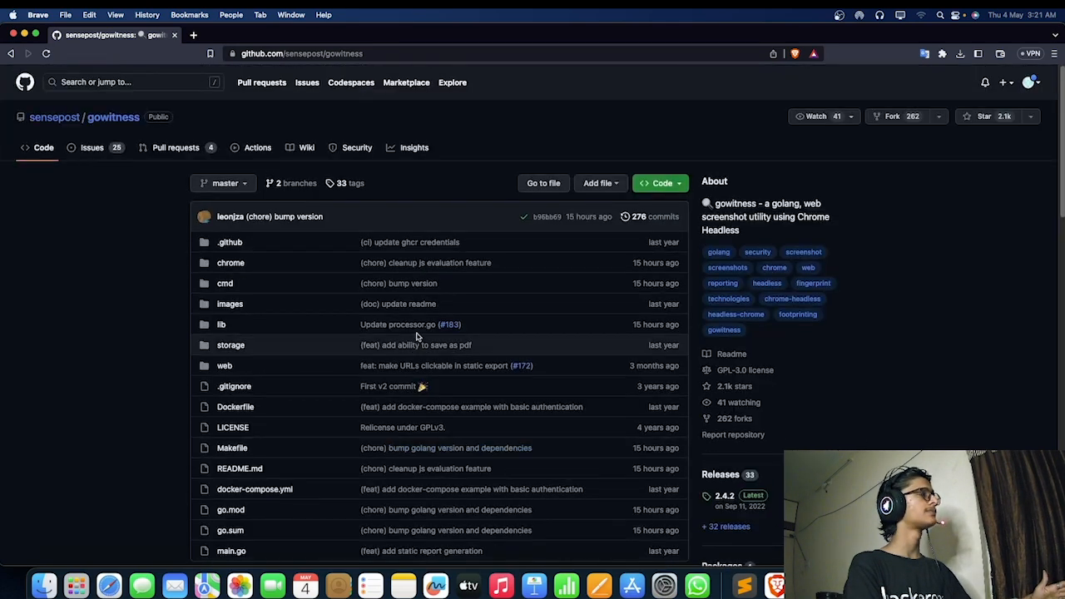
pyautogui.scroll(-3)
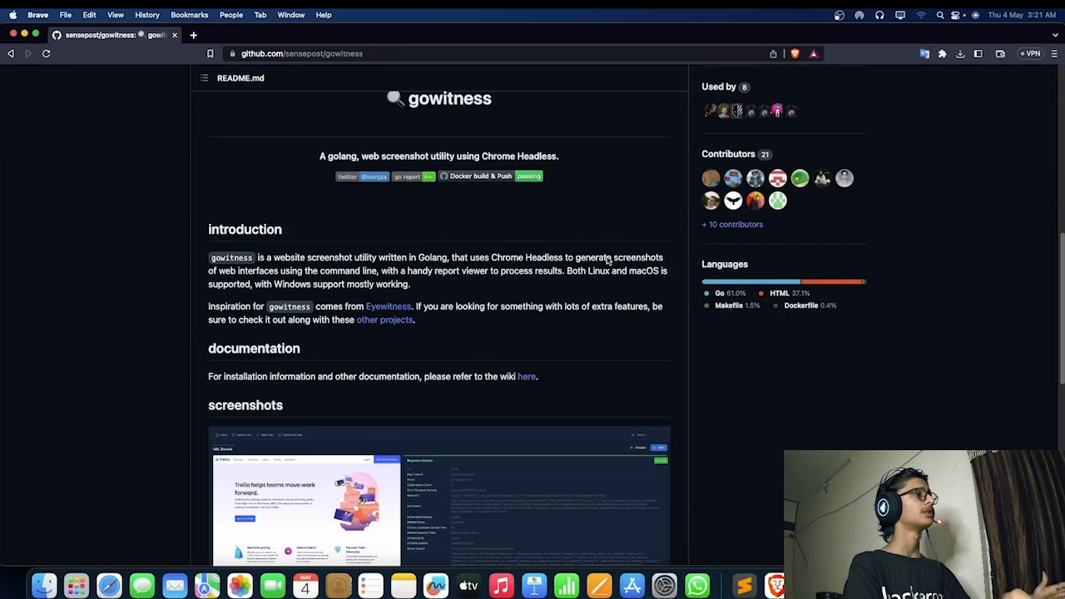
pyautogui.click(525, 376)
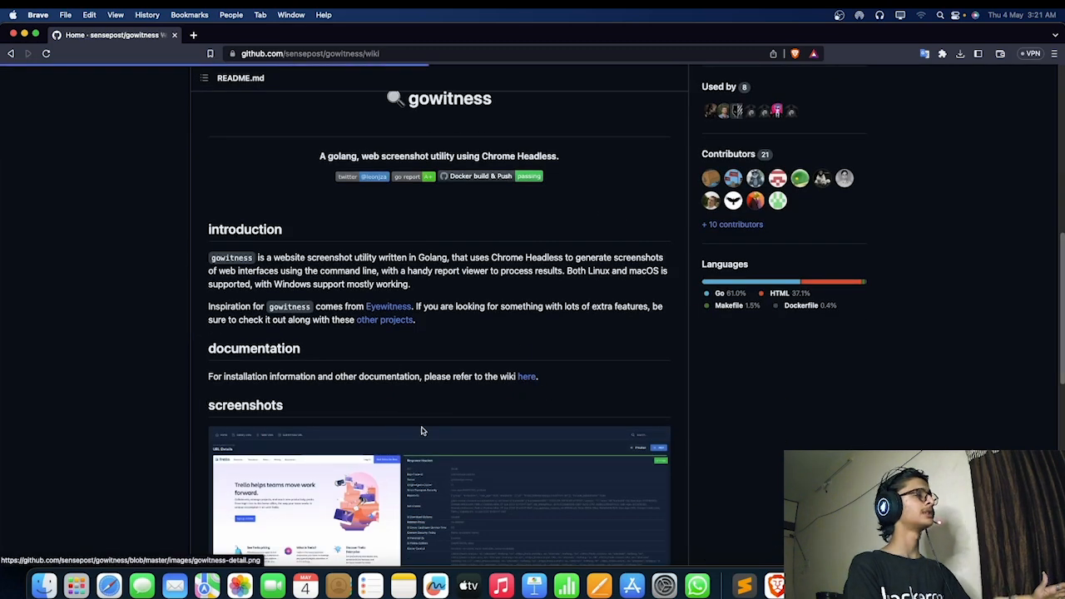
pyautogui.click(525, 376)
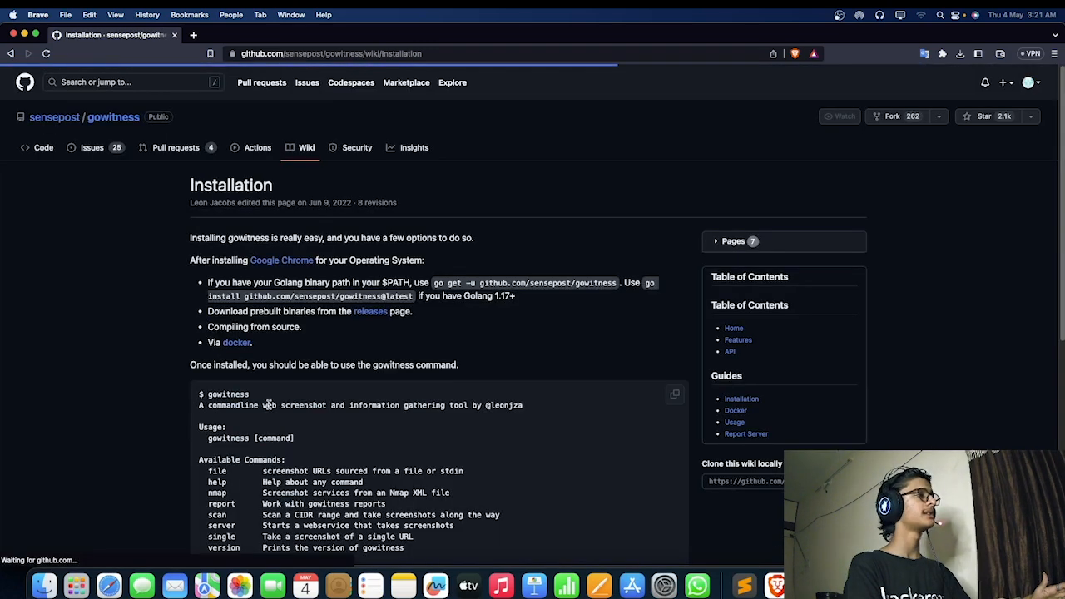
pyautogui.scroll(-3)
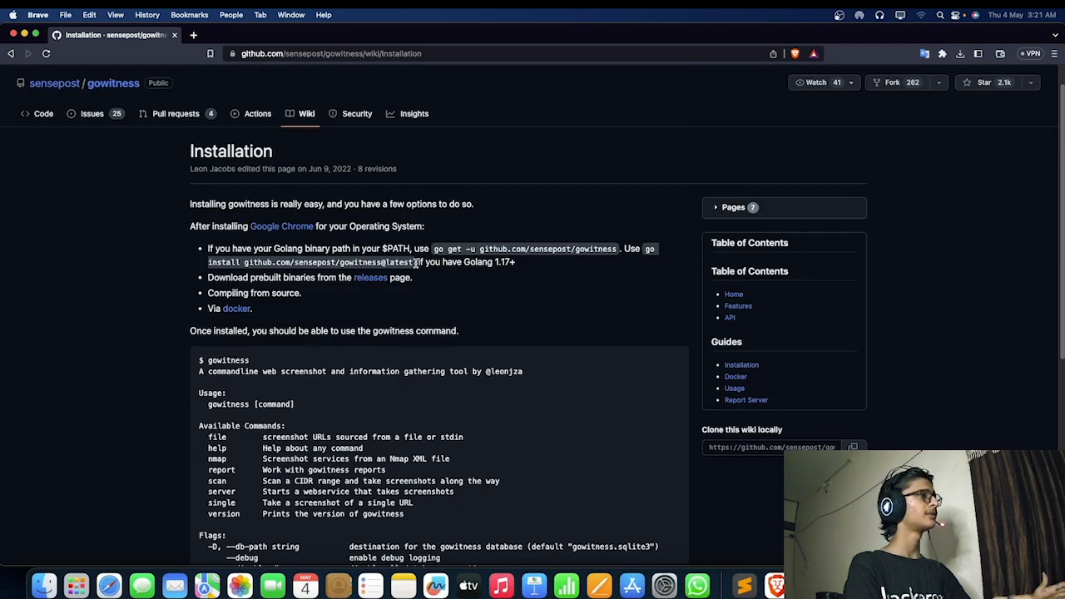
pyautogui.doubleClick(311, 262)
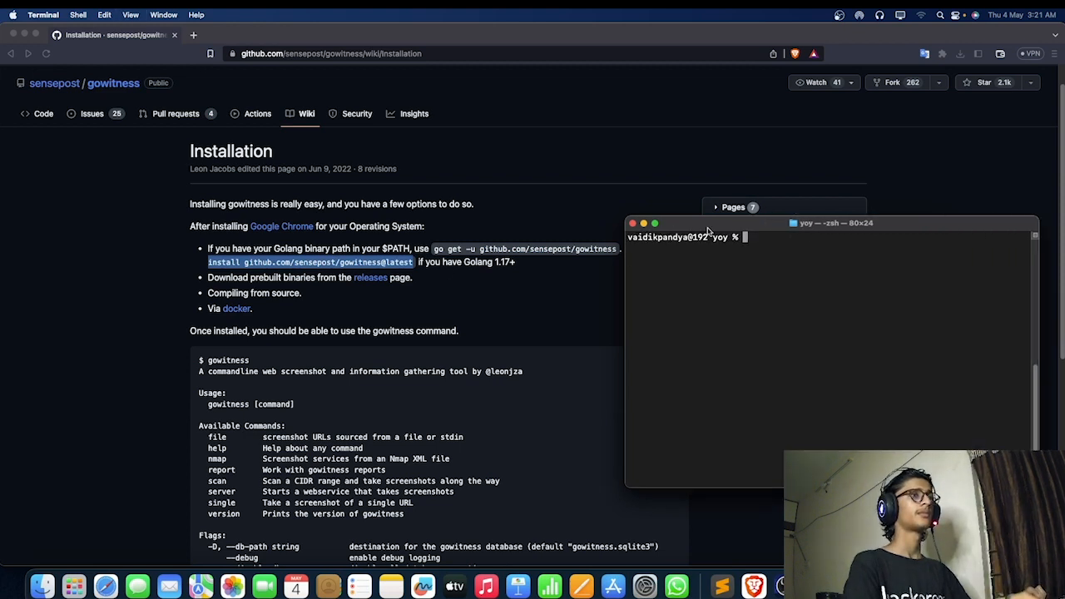
# Centre the Terminal window and enter 'go install github.com/sensepost/gowitness@latest'
pyautogui.moveTo(831, 222); pyautogui.dragTo(465, 146)
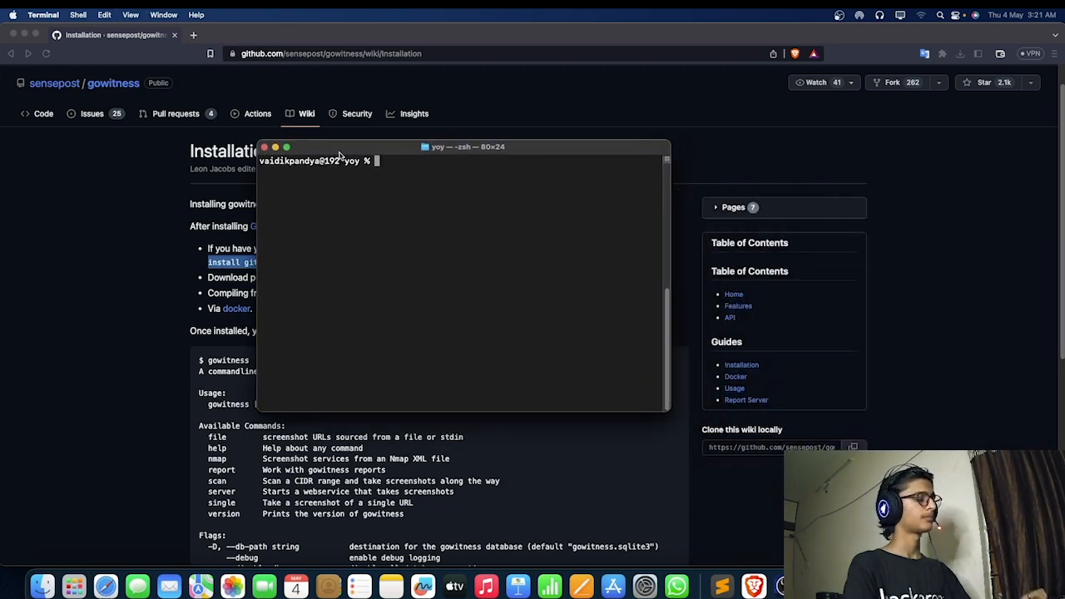
pyautogui.write('go install github.com/sensepost/gowitness@latest')
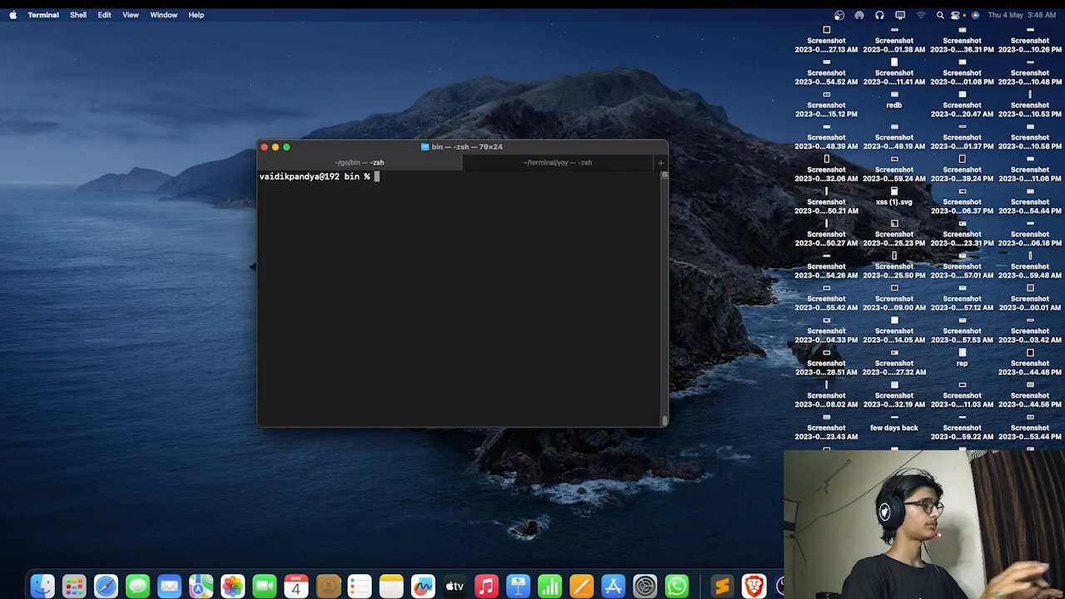
pyautogui.moveTo(488, 320)
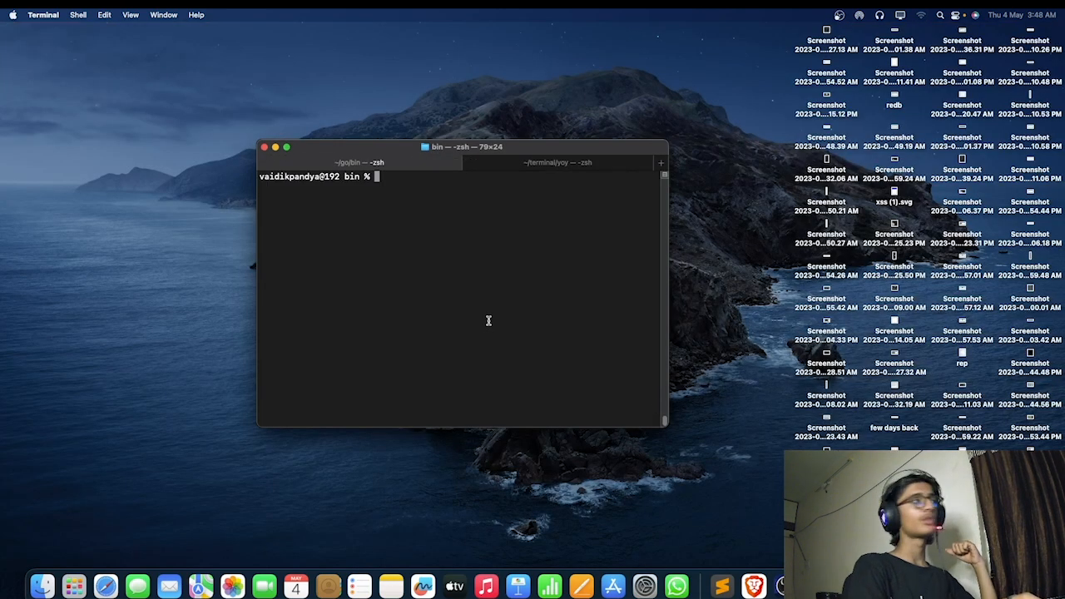
pyautogui.moveTo(391, 220)
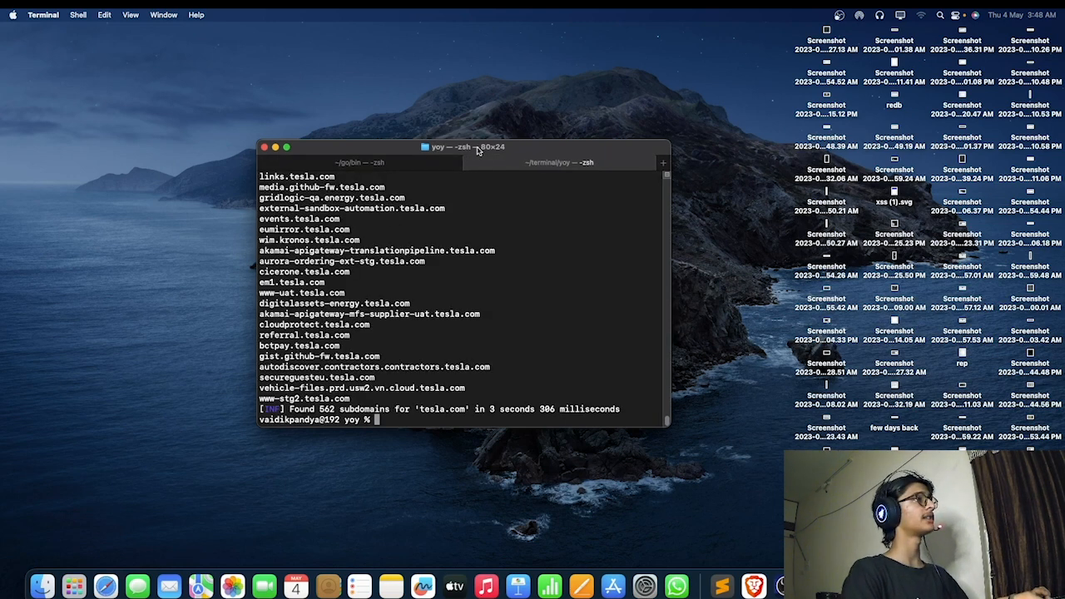
pyautogui.moveTo(356, 440)
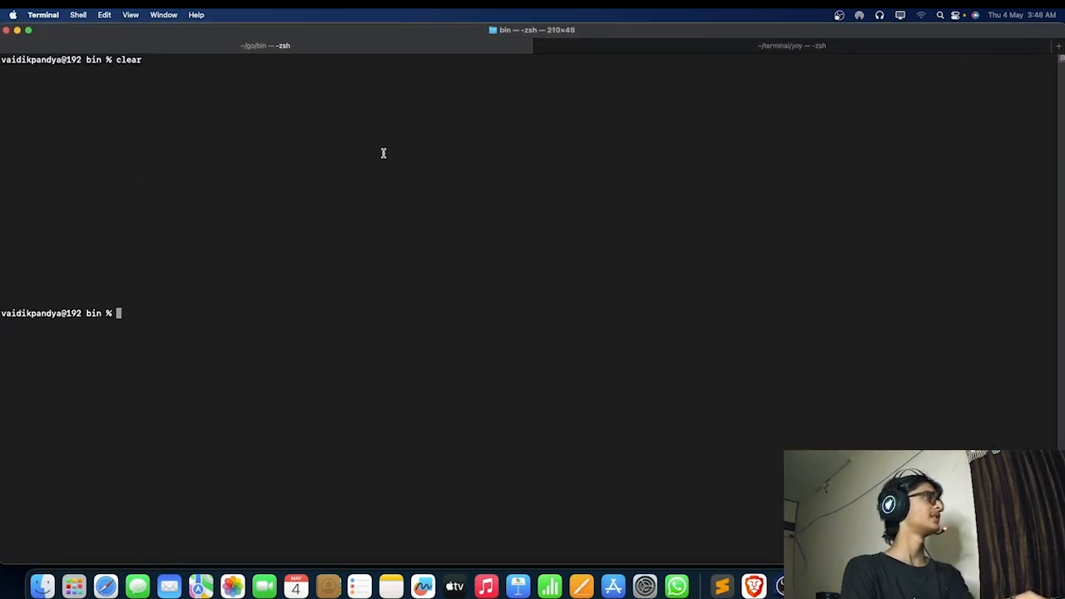
# Clear the go bin shell and run gowitness with no arguments to print its usage
pyautogui.press('Return')
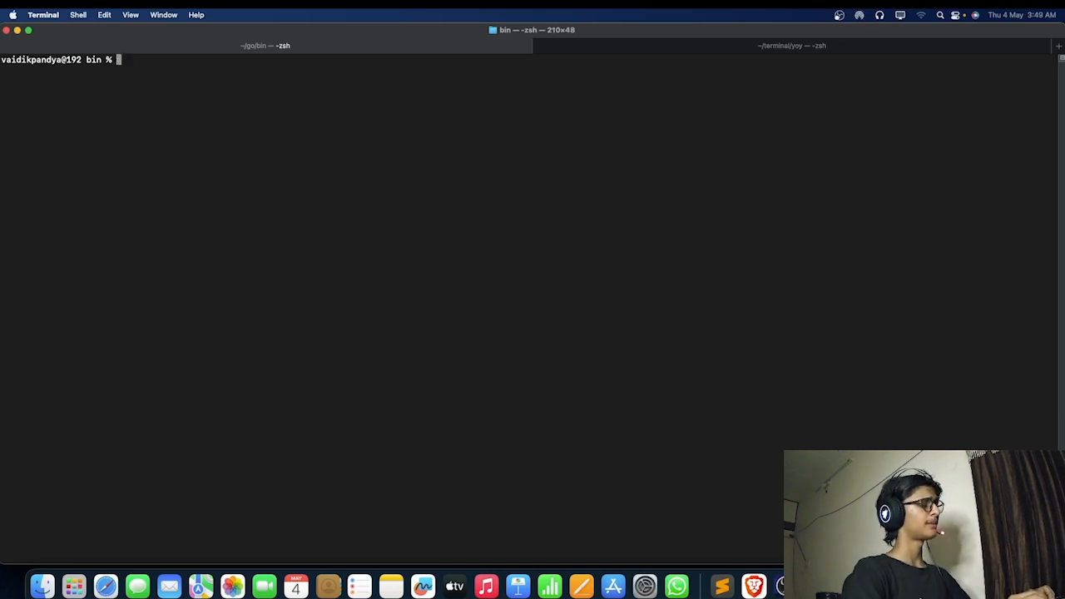
pyautogui.write('gow')
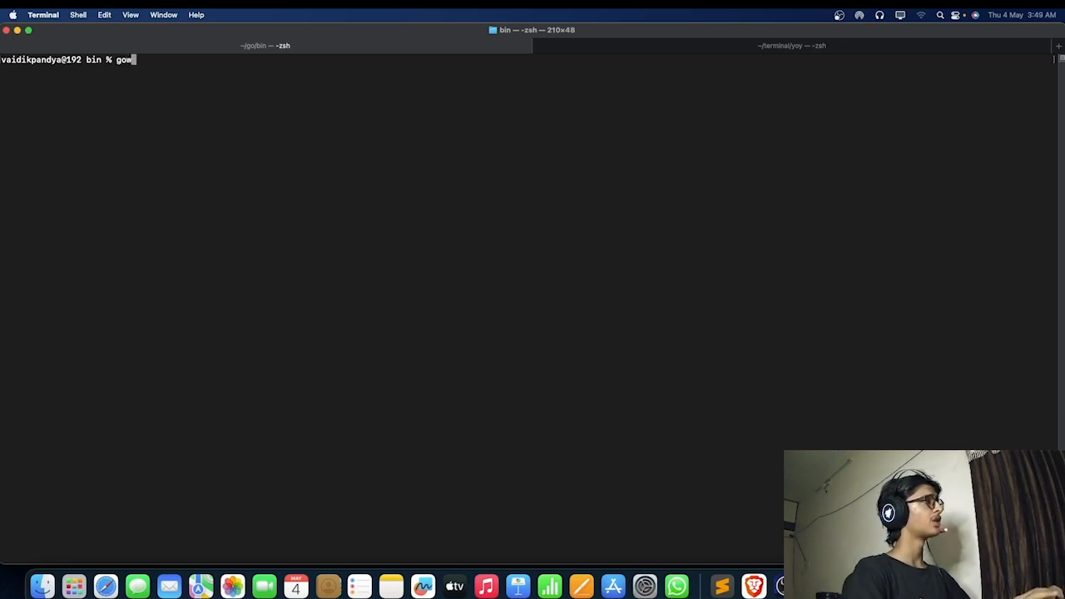
pyautogui.write('it')
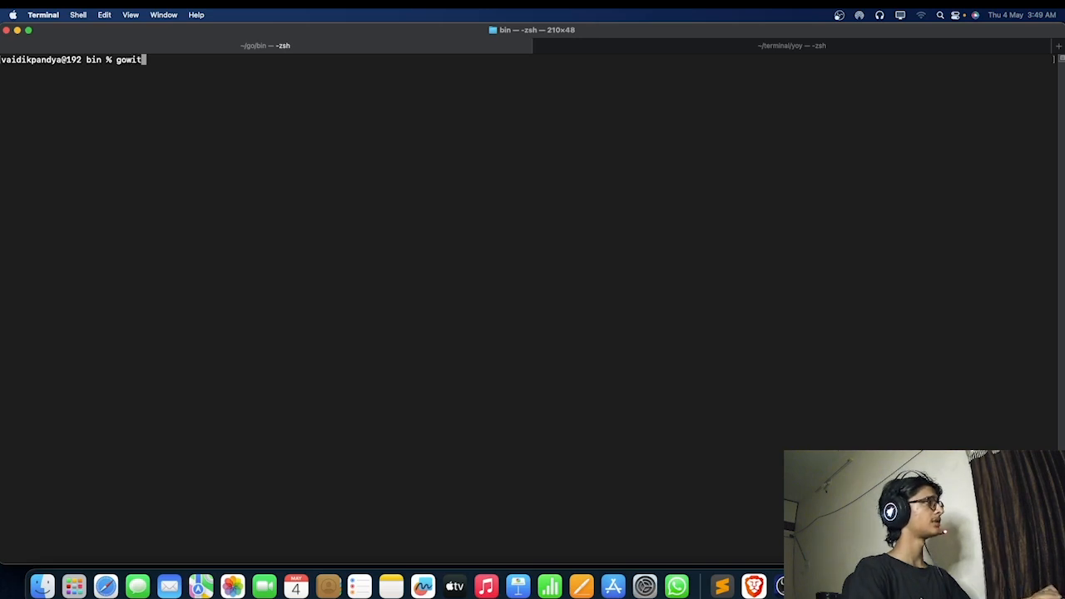
pyautogui.press('Return')
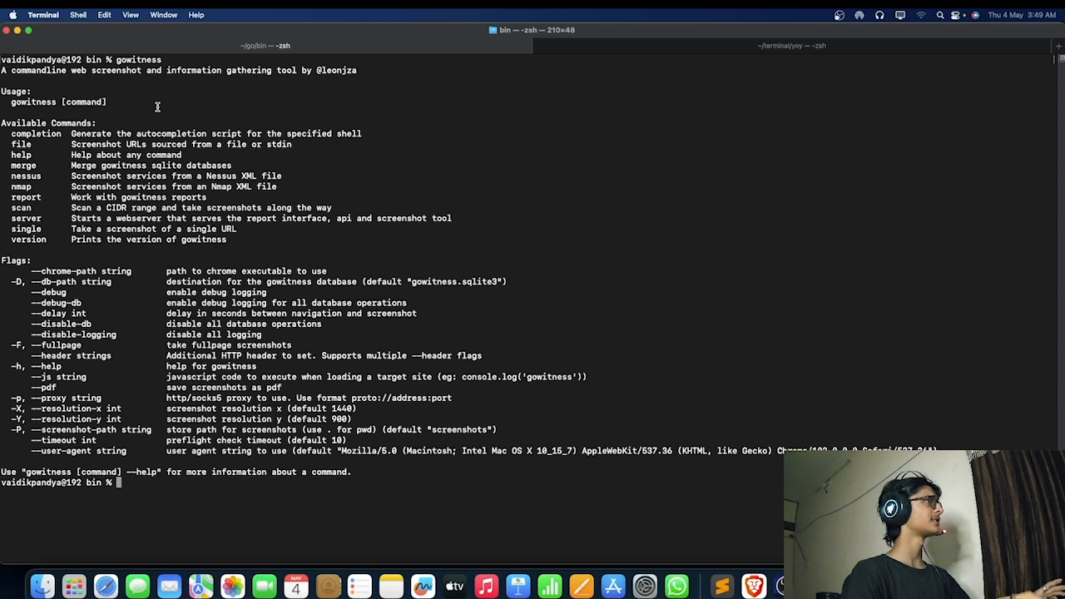
pyautogui.moveTo(241, 257)
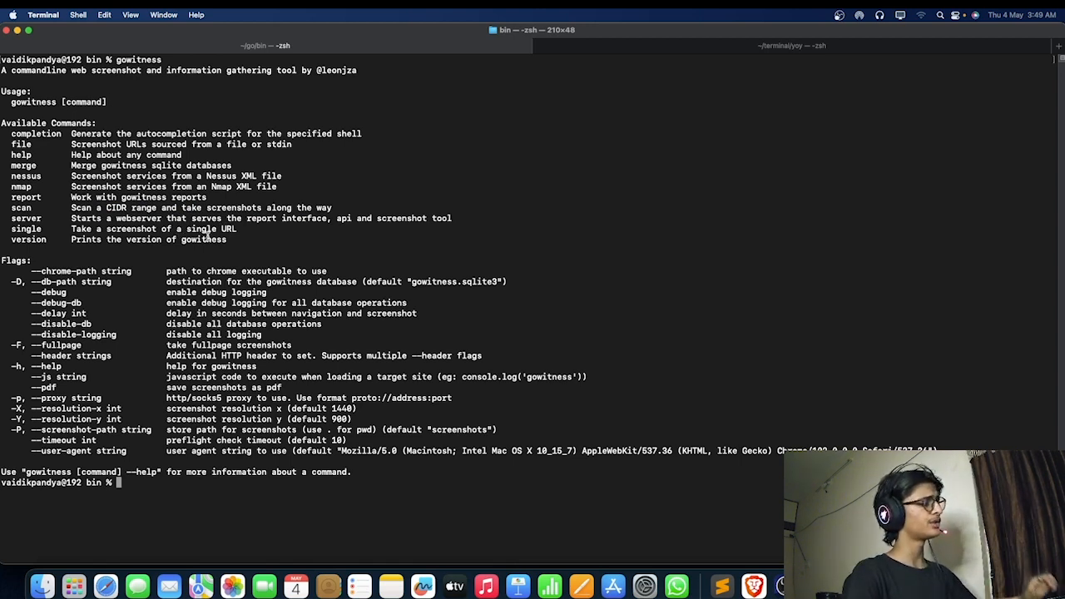
# Start a gowitness file command whose -f input is ~/terminal/yoy/sub.txt
pyautogui.write('gowitness')
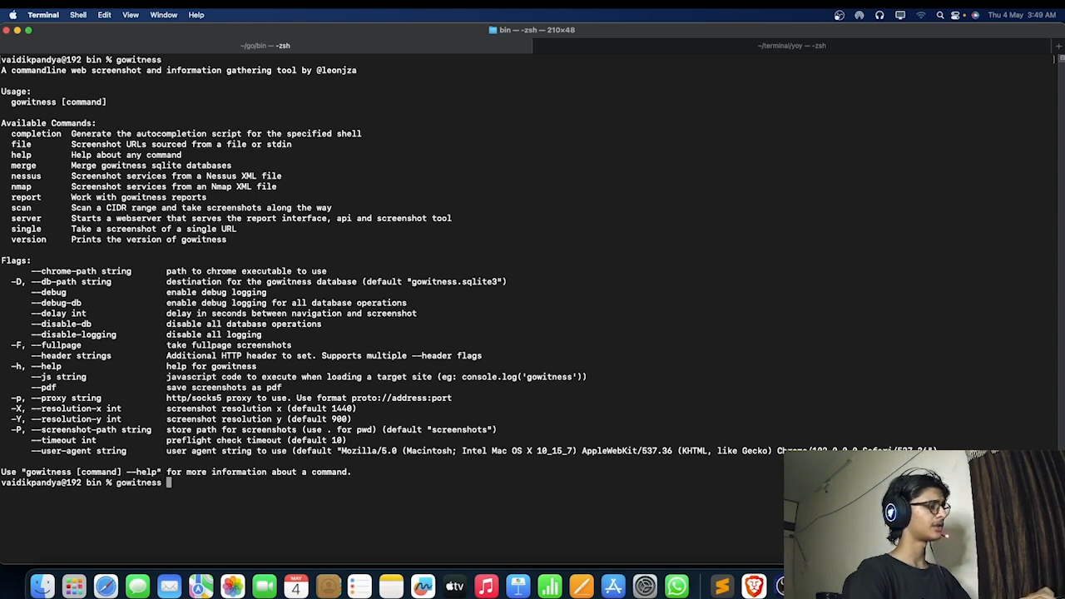
pyautogui.write('file 0f')
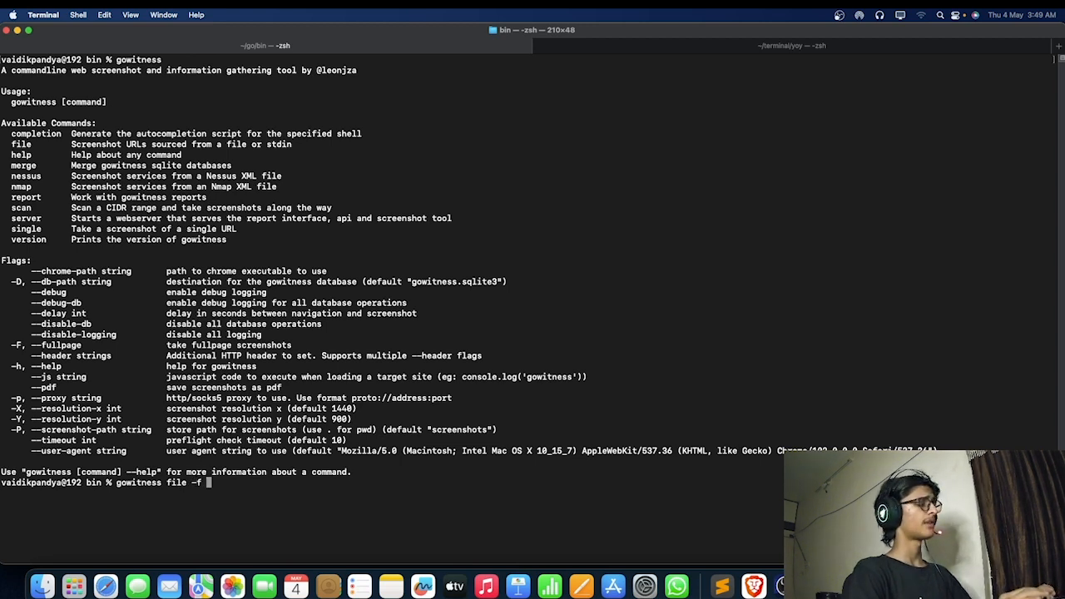
pyautogui.write('/')
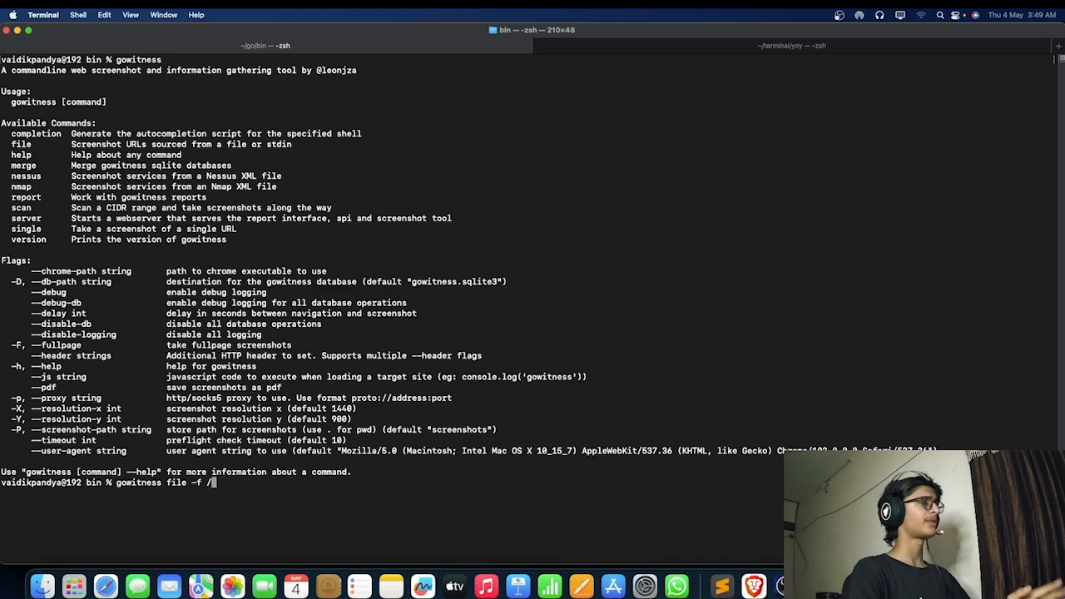
pyautogui.click(790, 46)
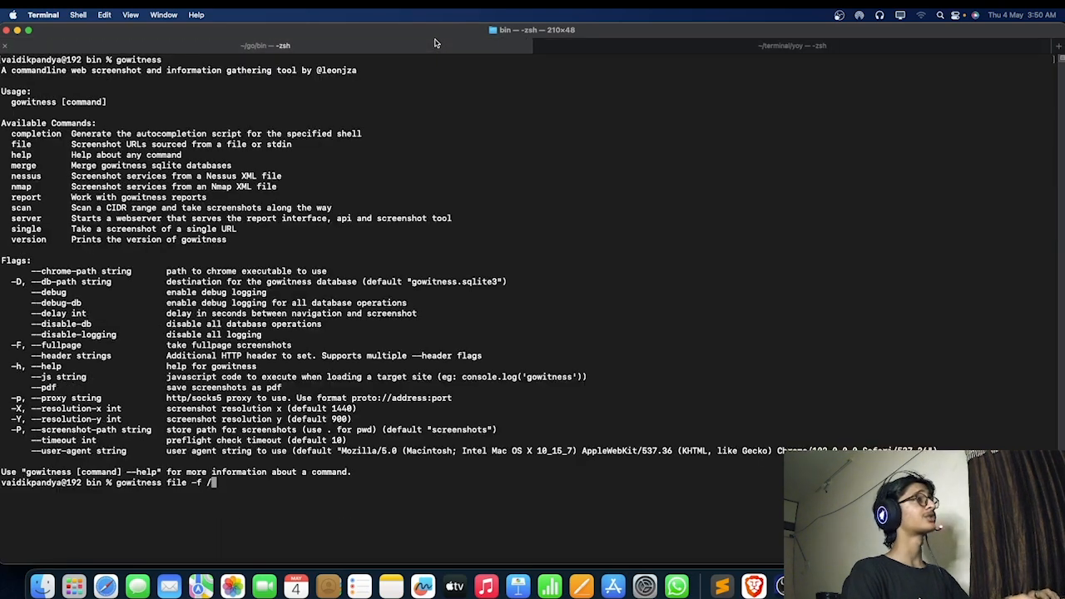
pyautogui.write('Users/vaidikpandya/terminal/yoy')
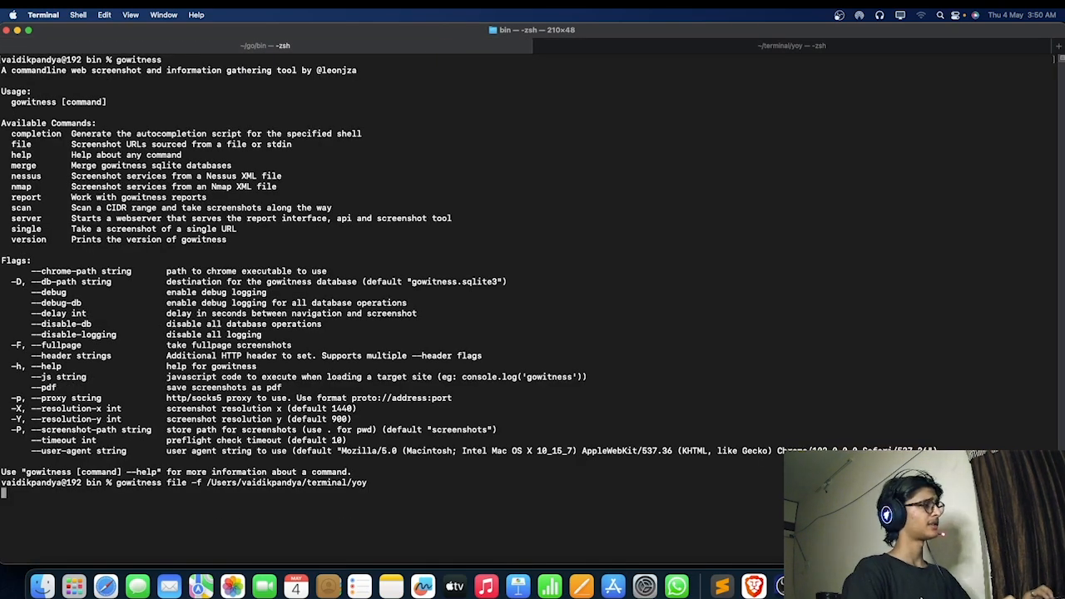
pyautogui.press('Tab')
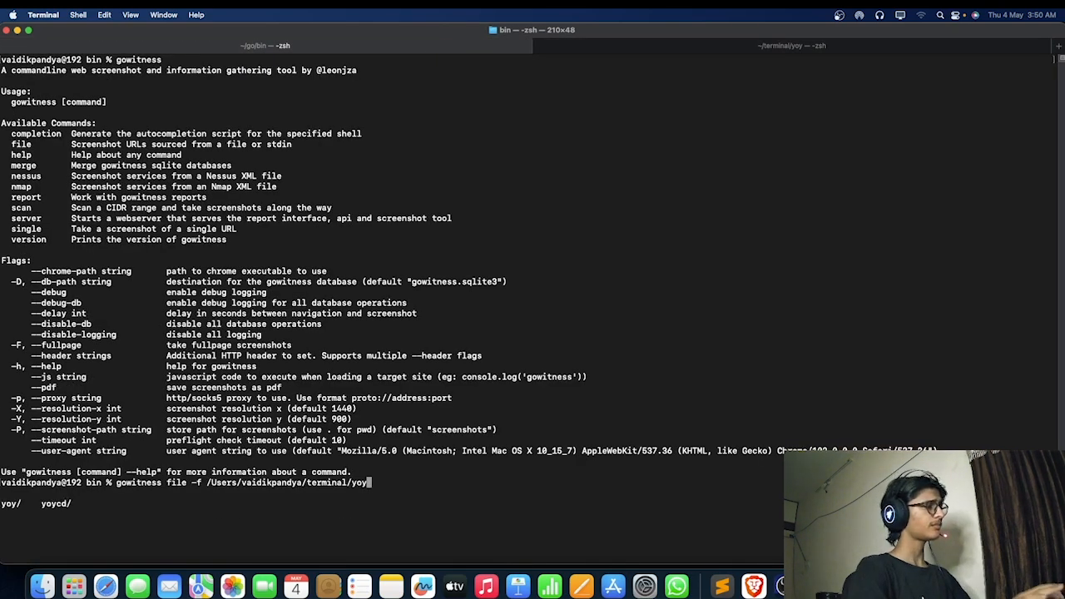
pyautogui.press('Tab')
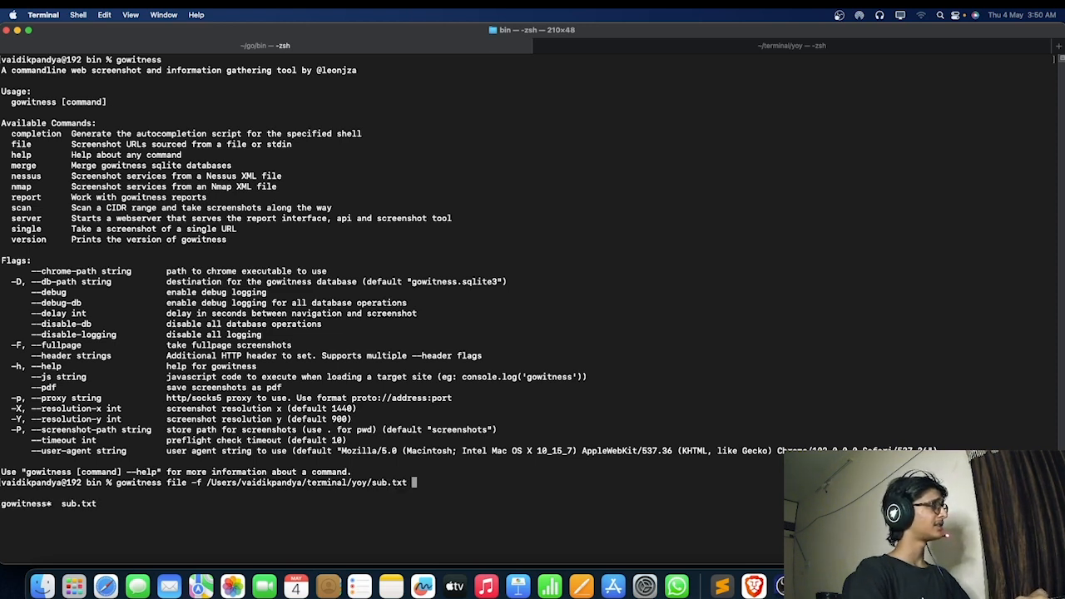
# Add -P ~/terminal/yoy as the screenshot destination and submit the scan
pyautogui.write('-P')
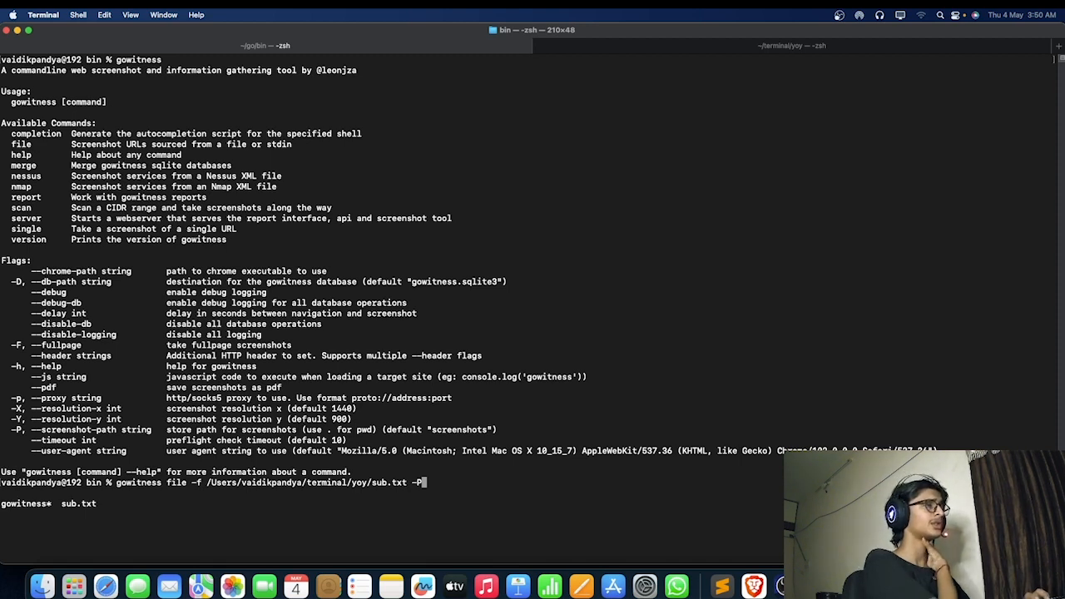
pyautogui.write('/Users/')
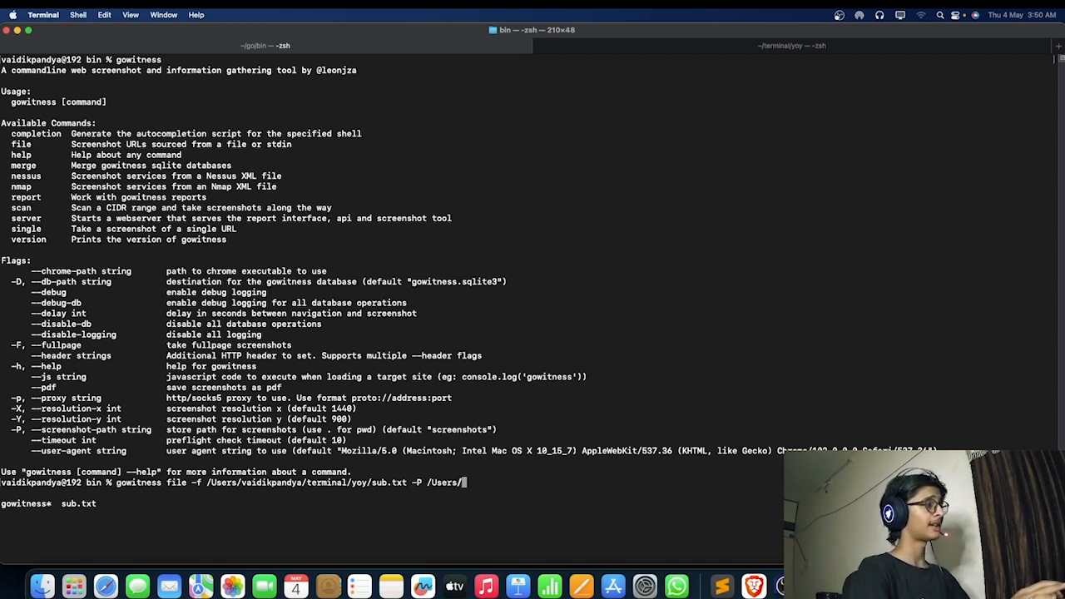
pyautogui.press('Tab')
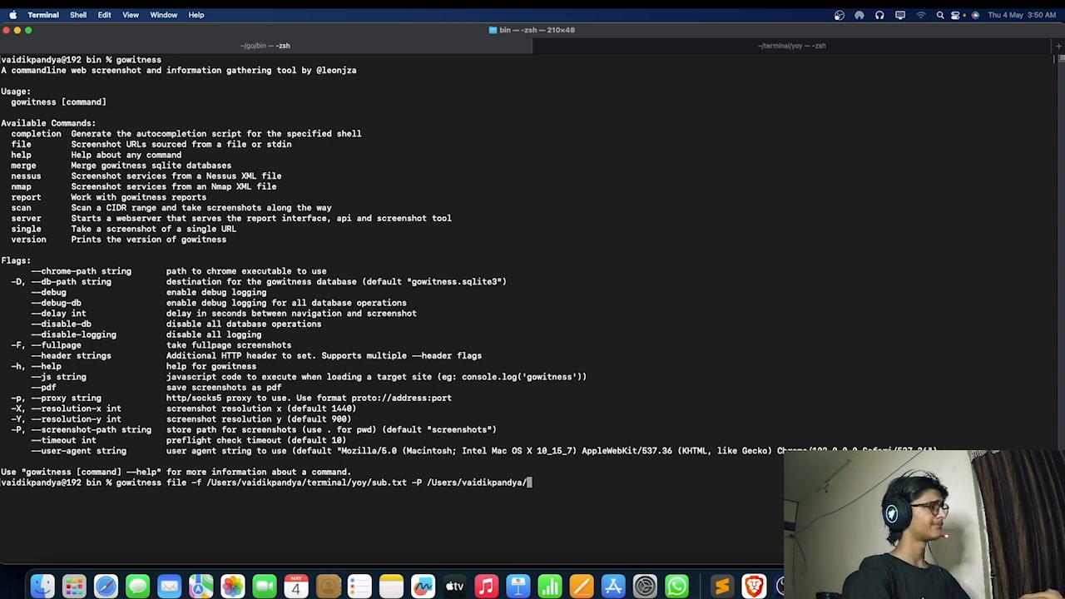
pyautogui.press('Tab')
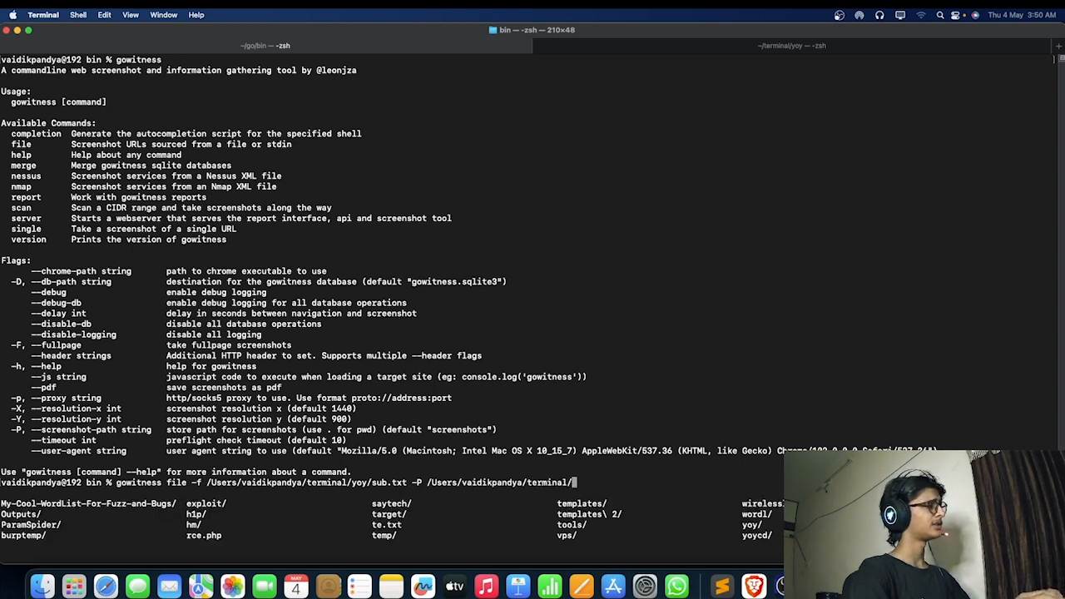
pyautogui.press('Return')
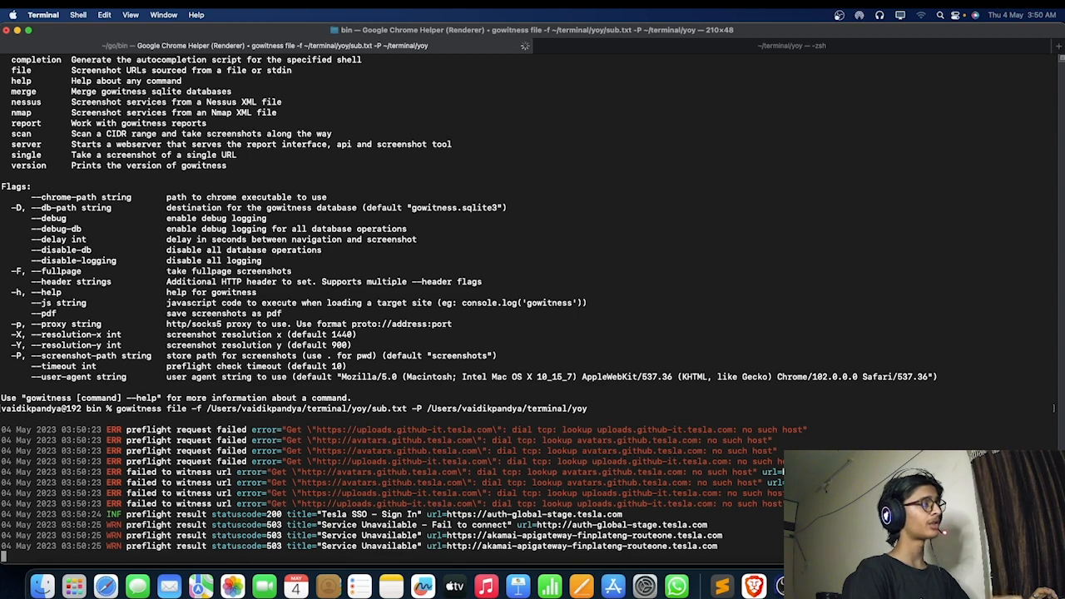
# Scroll the gowitness scan output until processing is complete
pyautogui.scroll(-3)
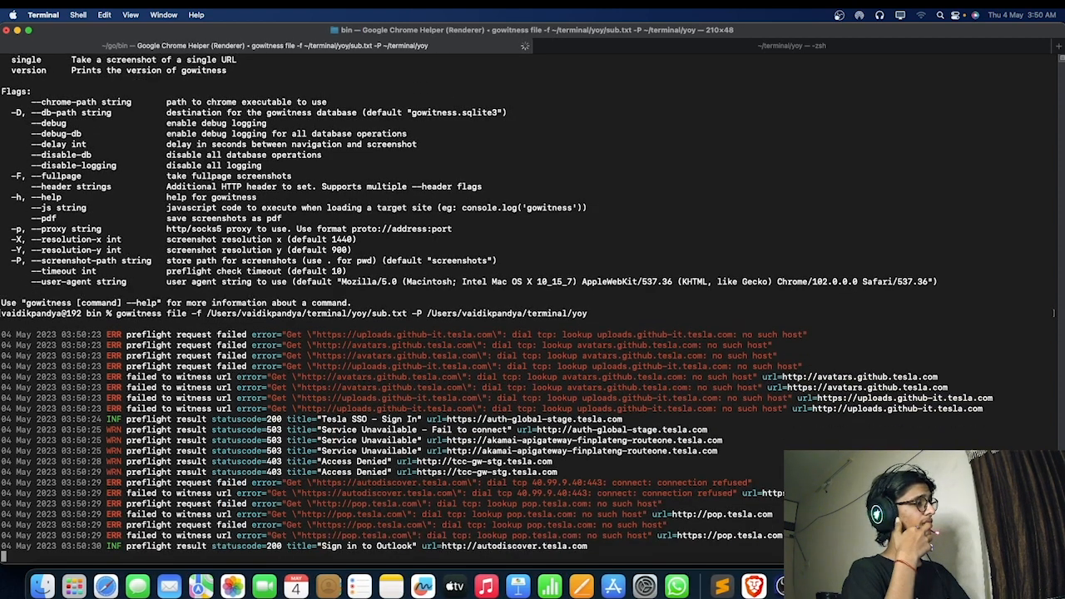
pyautogui.scroll(-3)
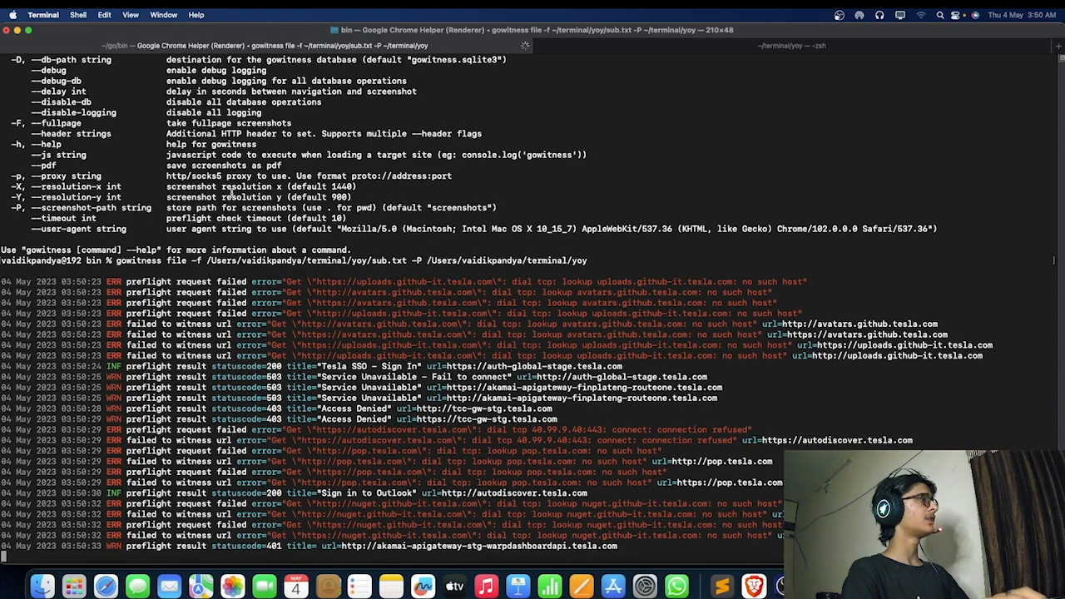
pyautogui.scroll(-3)
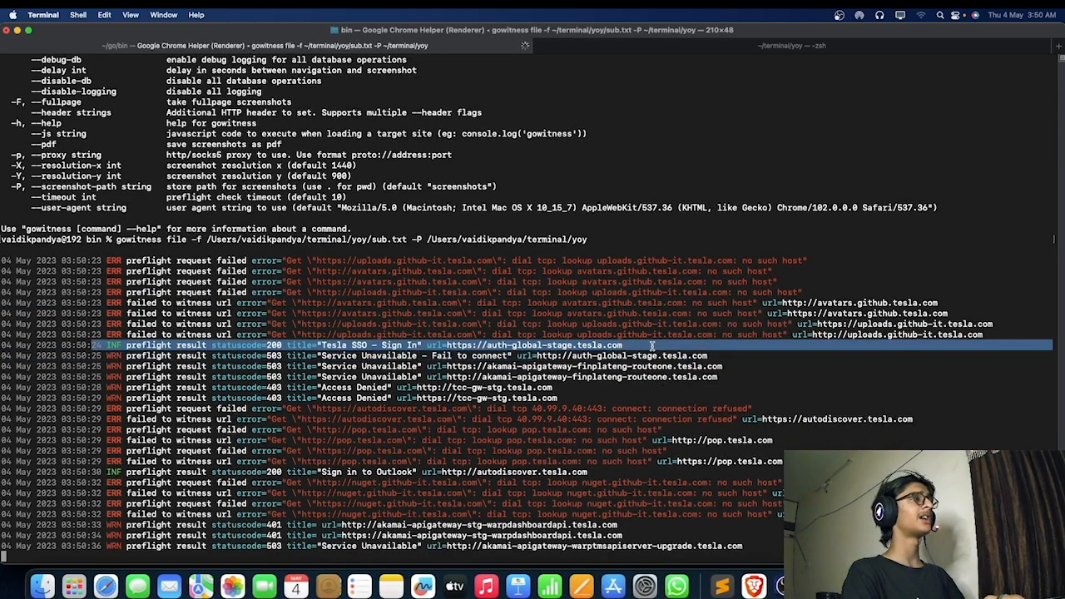
pyautogui.scroll(-3)
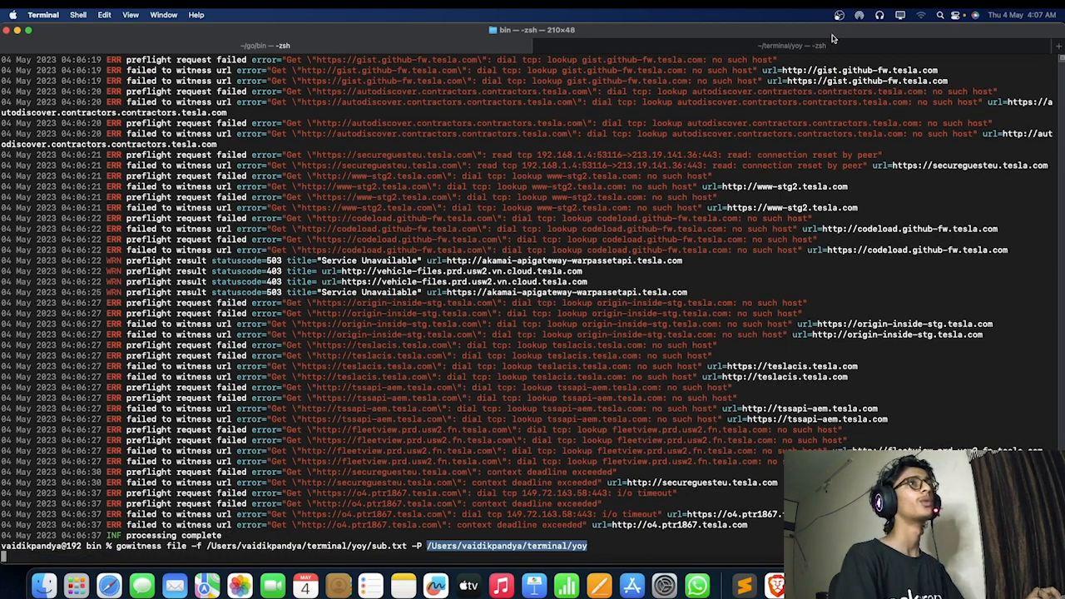
# List the saved subdomain screenshot PNGs in the yoy folder tab
pyautogui.click(790, 45)
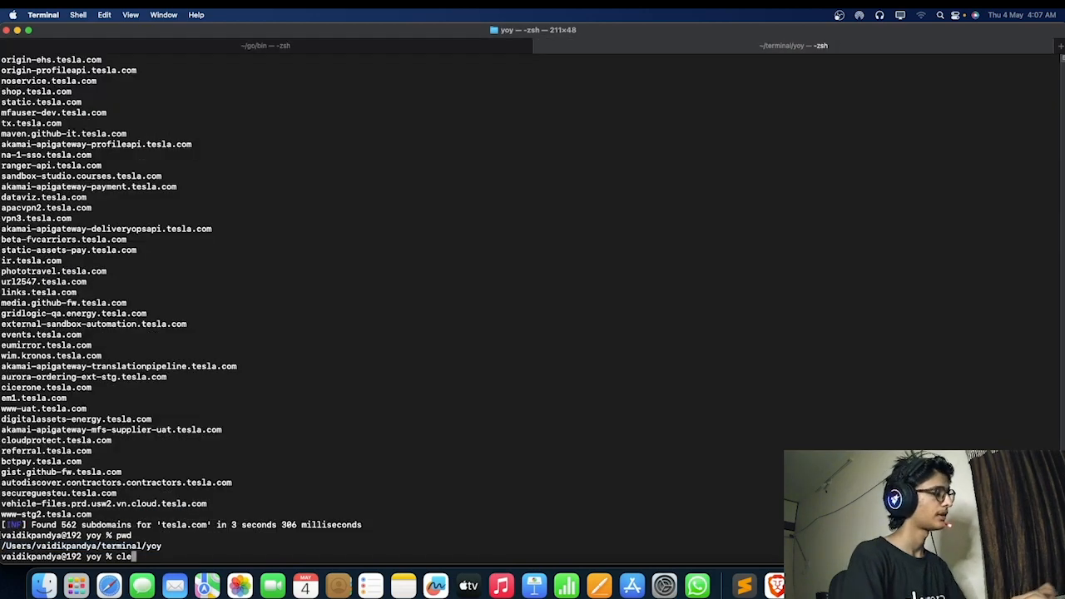
pyautogui.press('Return')
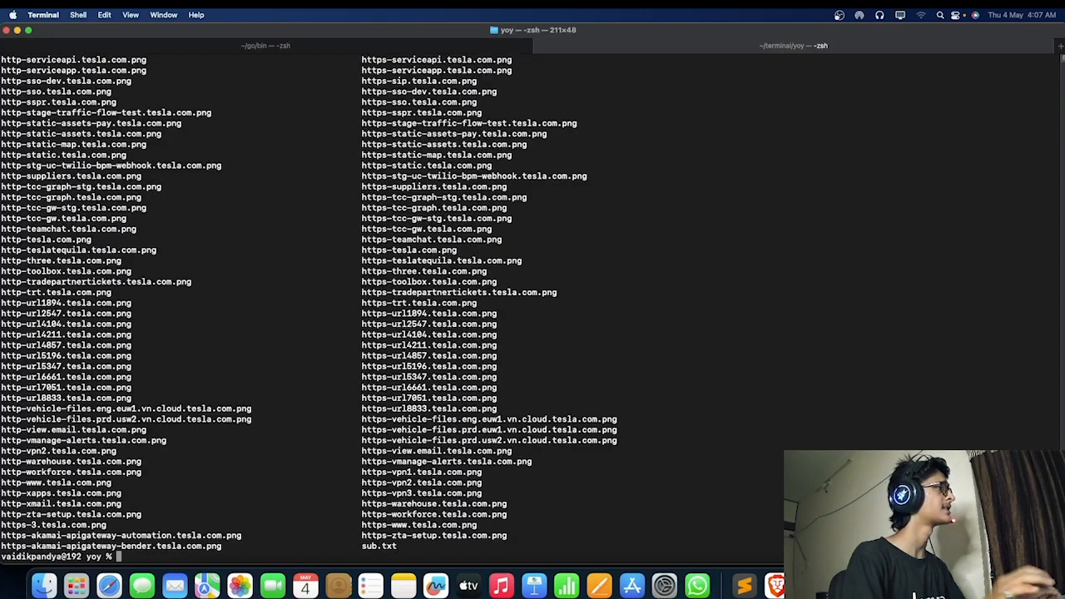
pyautogui.scroll(3)
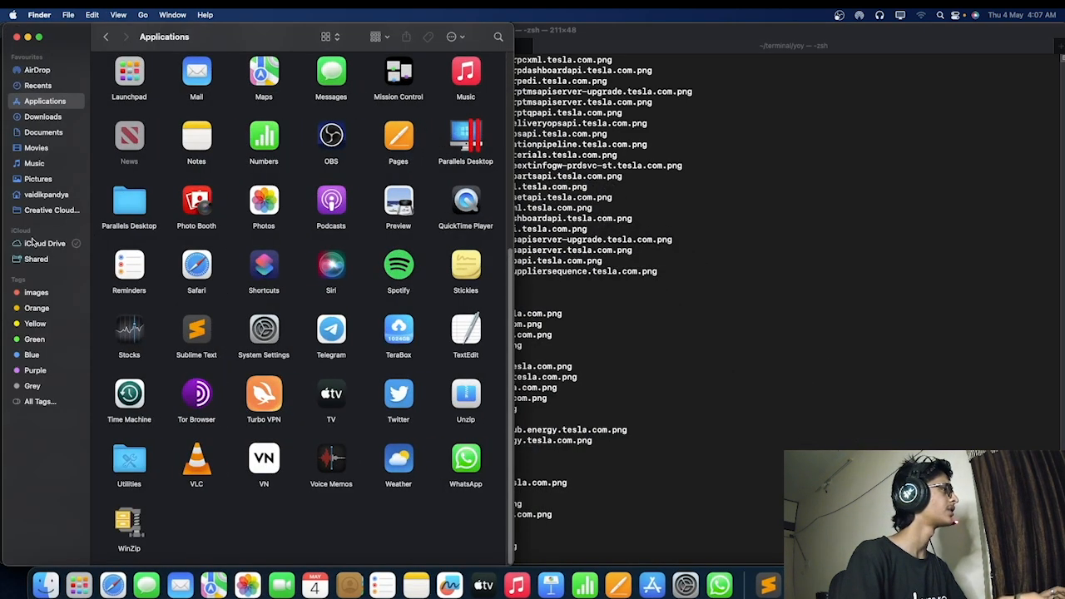
# Navigate Finder from the home folder into terminal/yoy
pyautogui.click(47, 194)
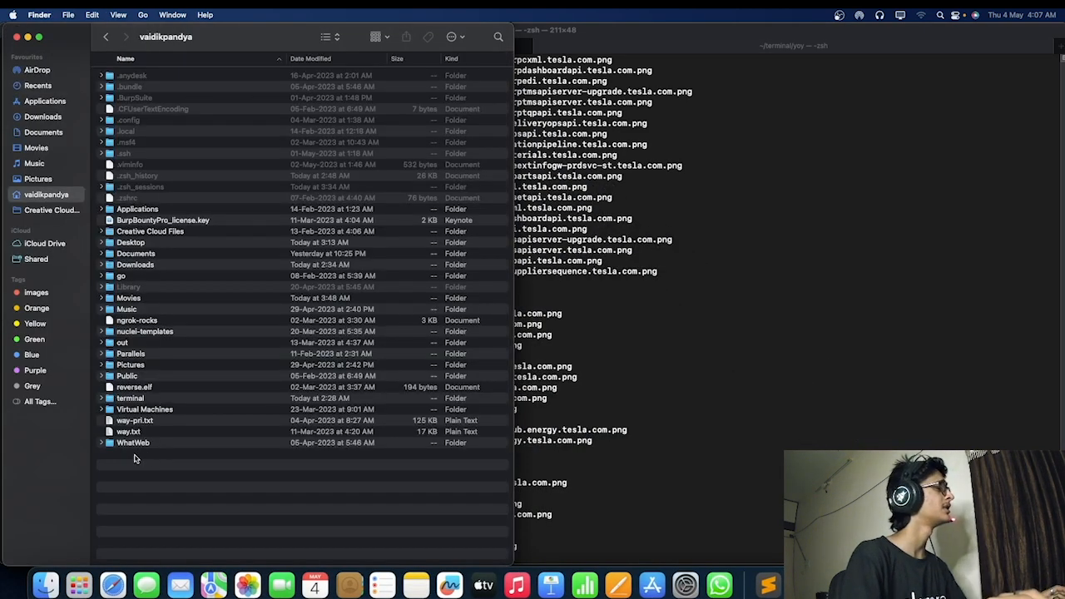
pyautogui.click(144, 409)
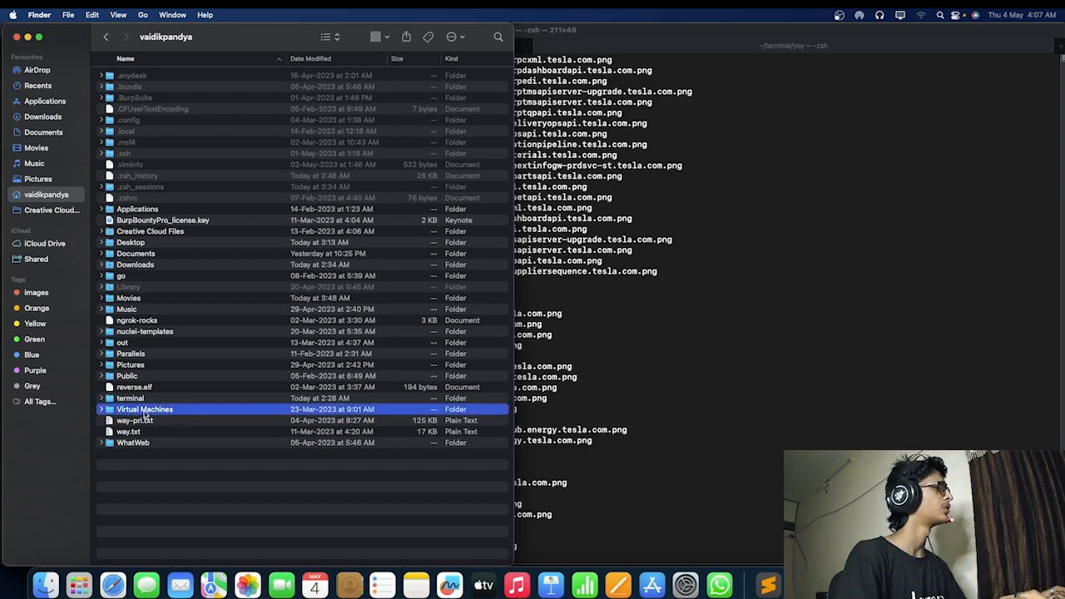
pyautogui.doubleClick(130, 398)
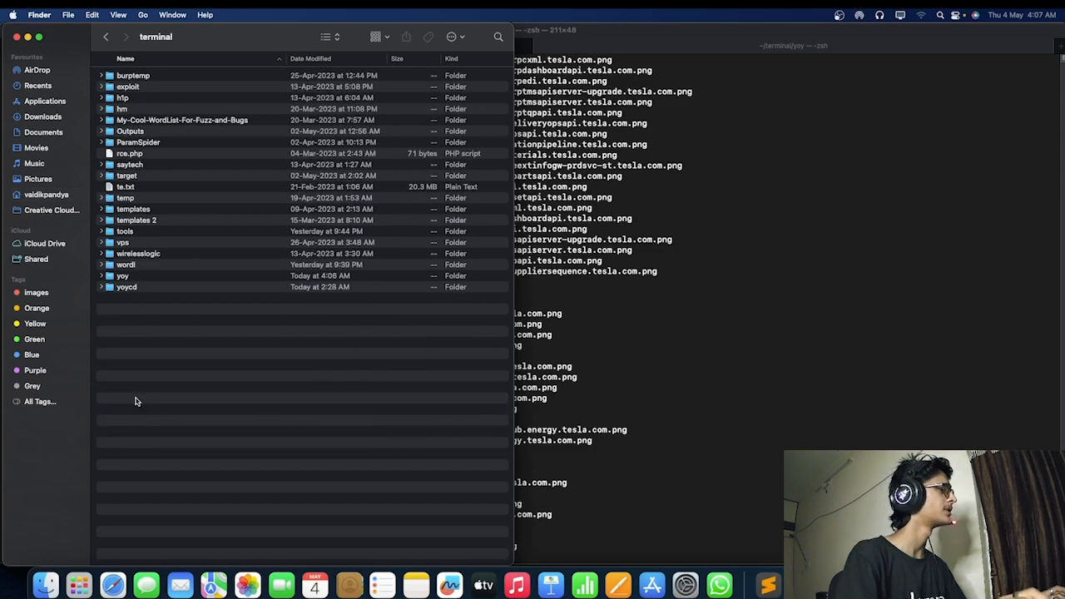
pyautogui.click(123, 275)
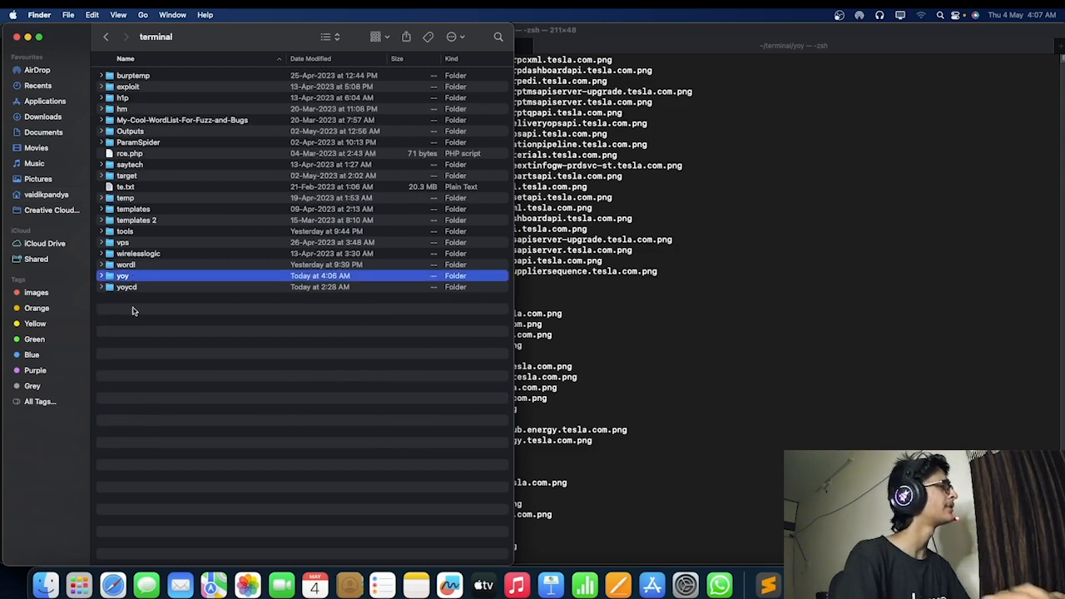
pyautogui.doubleClick(122, 276)
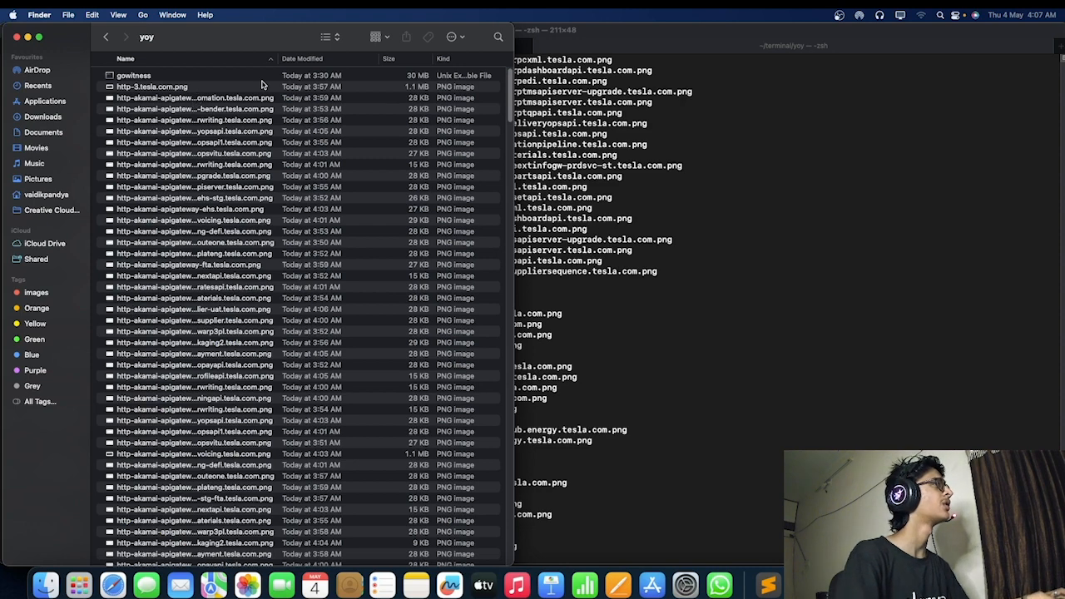
pyautogui.click(375, 36)
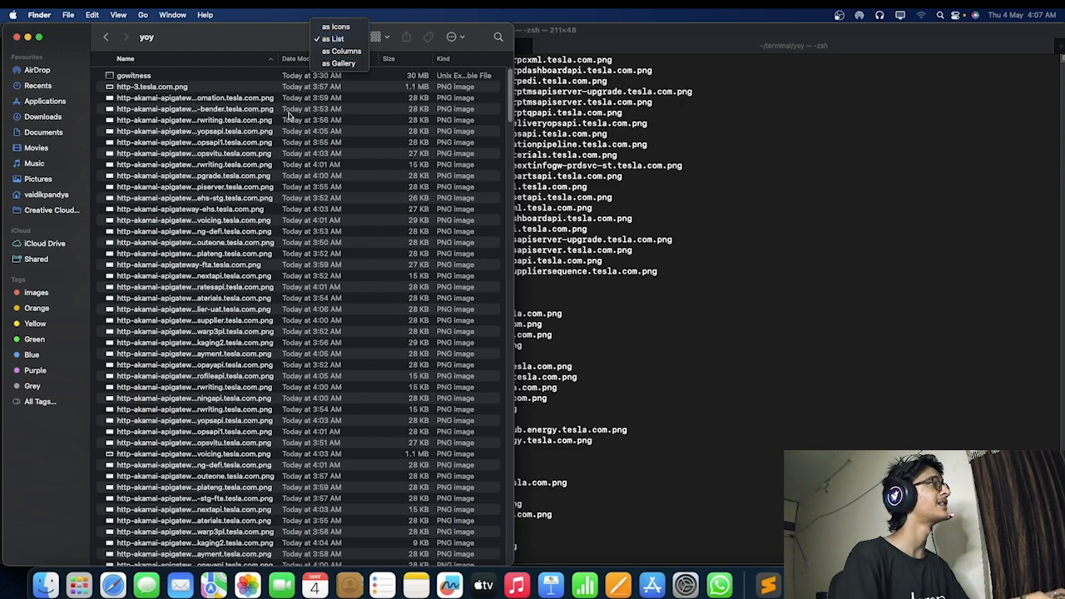
# Show yoy as a gallery and preview the DNS-failure, Experience Tesla and login screenshots
pyautogui.click(339, 63)
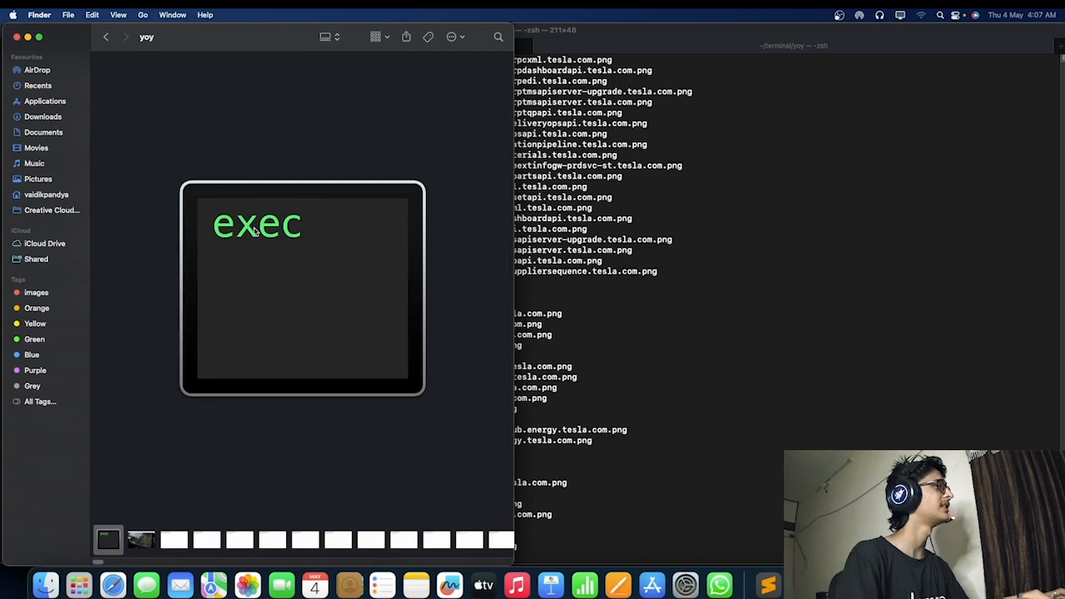
pyautogui.click(174, 539)
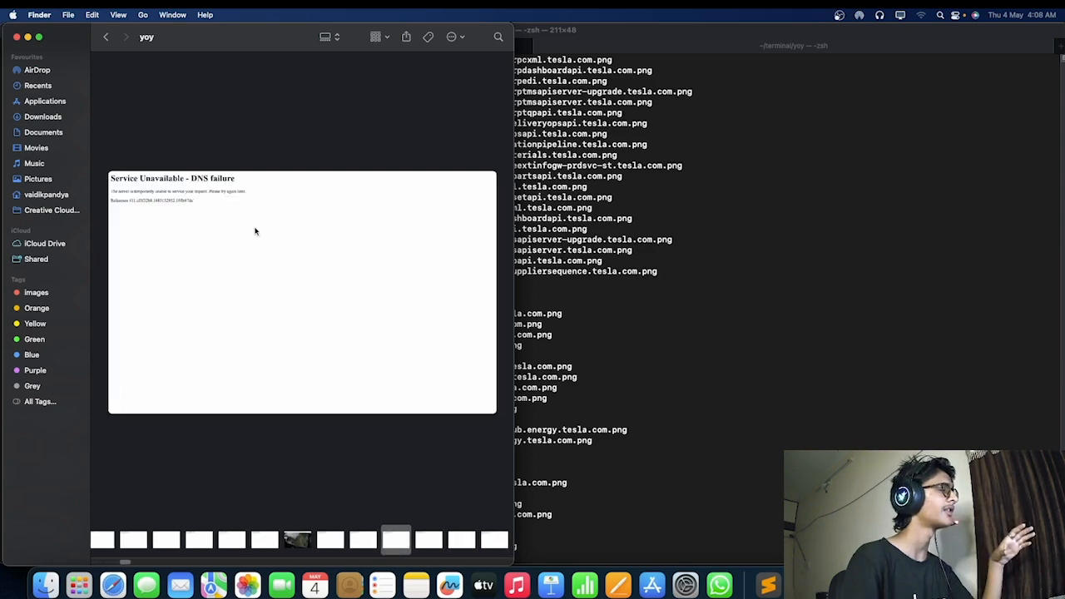
pyautogui.click(297, 539)
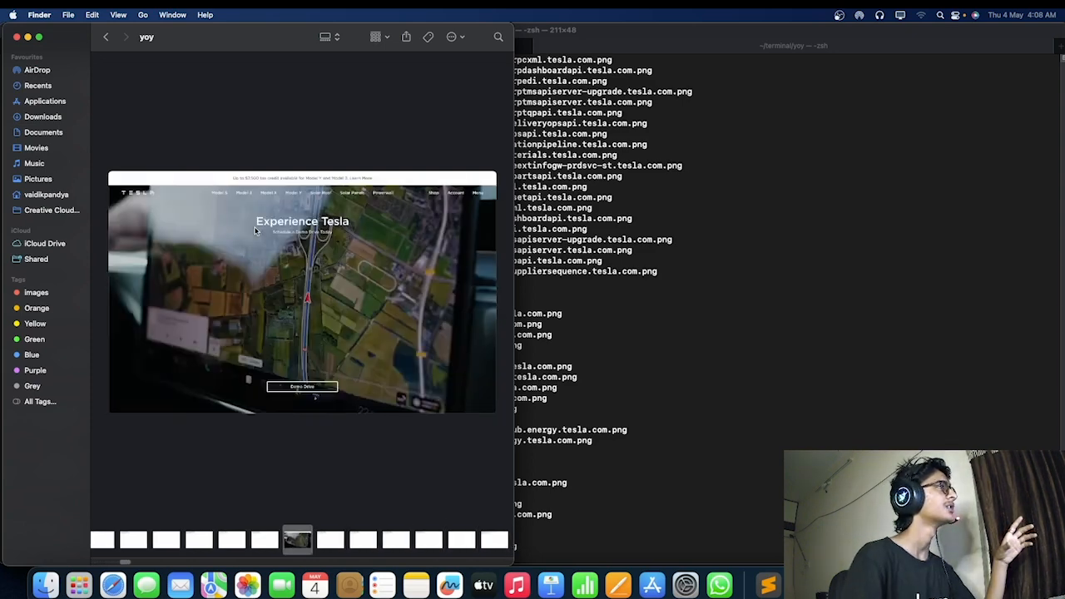
pyautogui.click(493, 539)
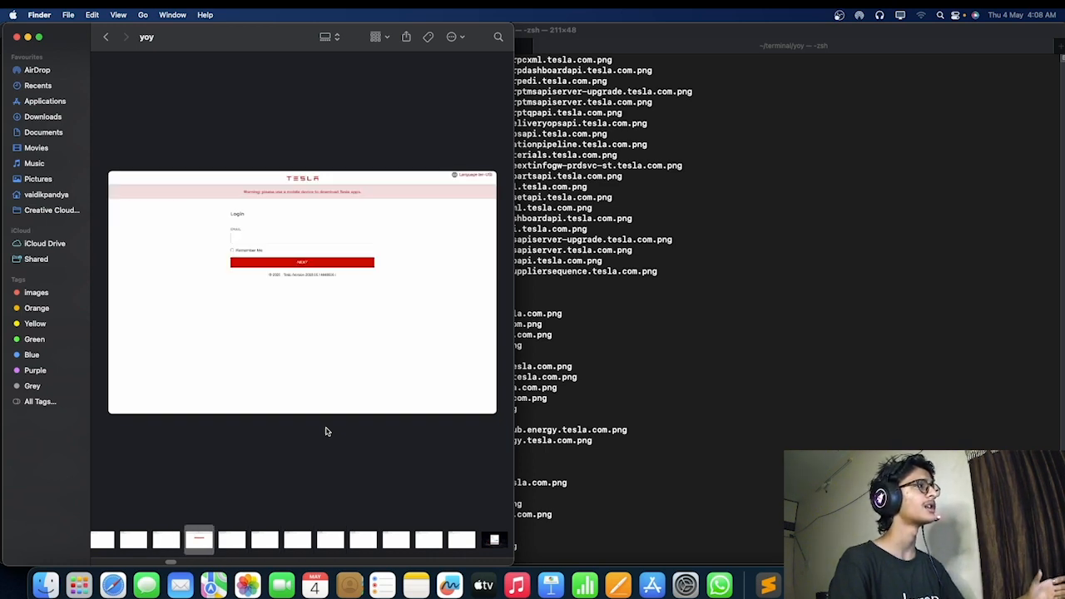
pyautogui.moveTo(481, 514)
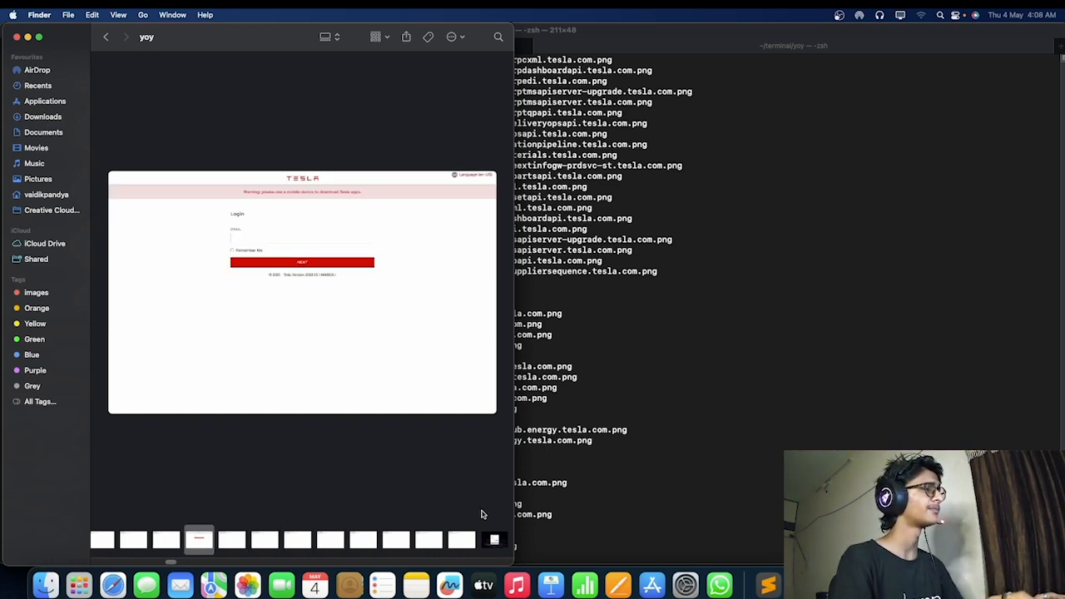
pyautogui.moveTo(179, 585)
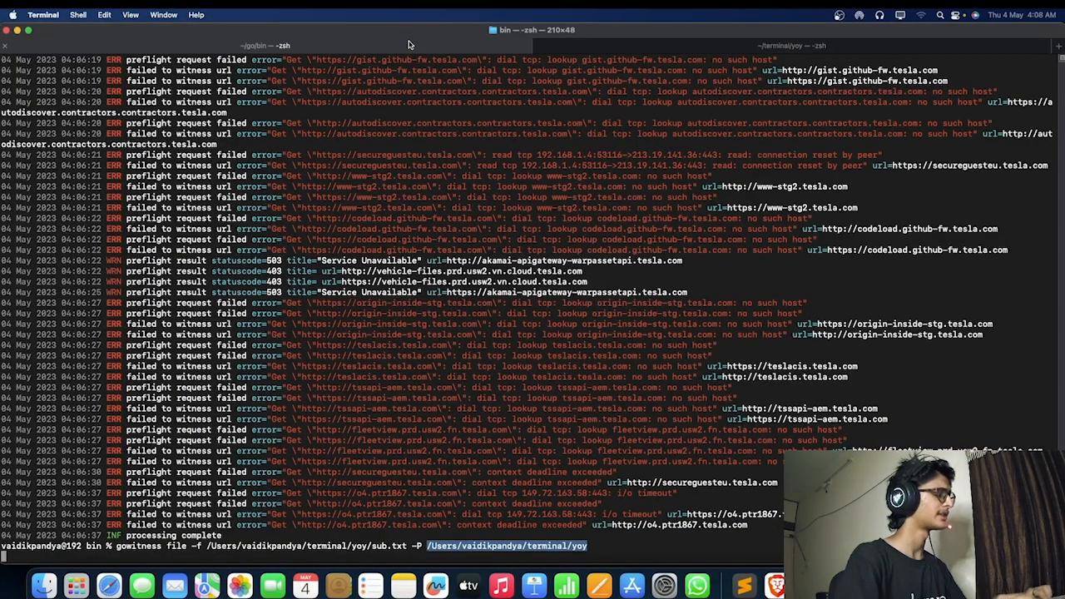
# Clear the shell and run 'gowitness -h' to list commands like scan, server and single
pyautogui.write('clear')
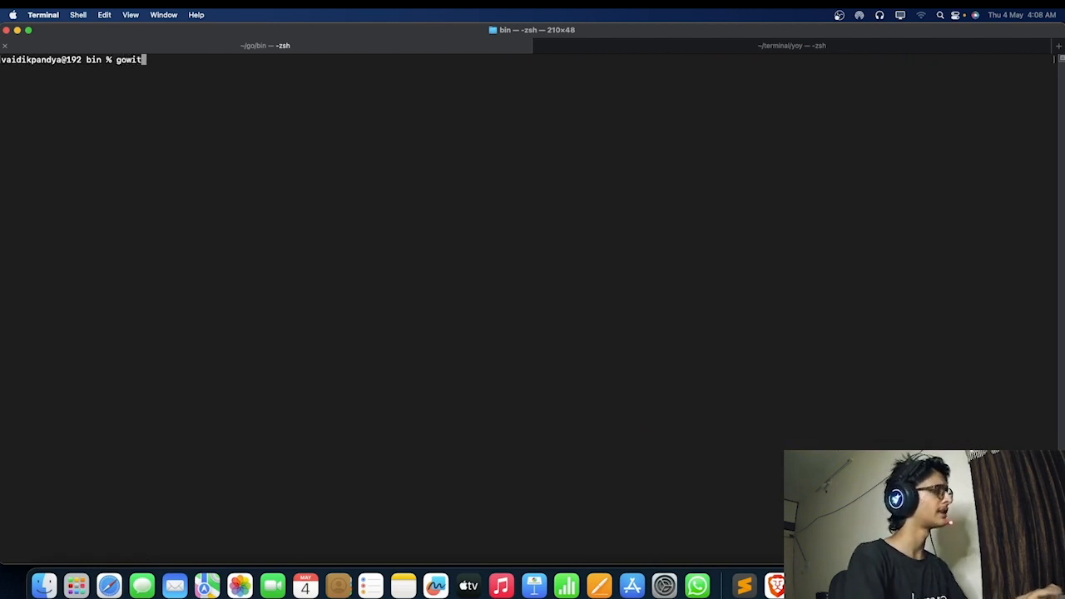
pyautogui.write('ness -h')
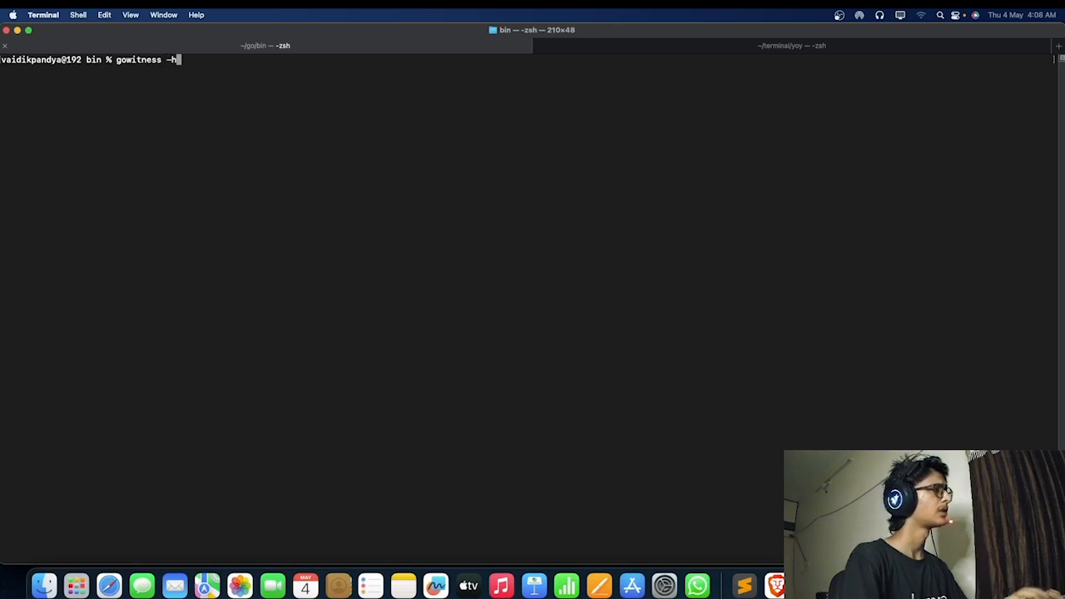
pyautogui.press('Return')
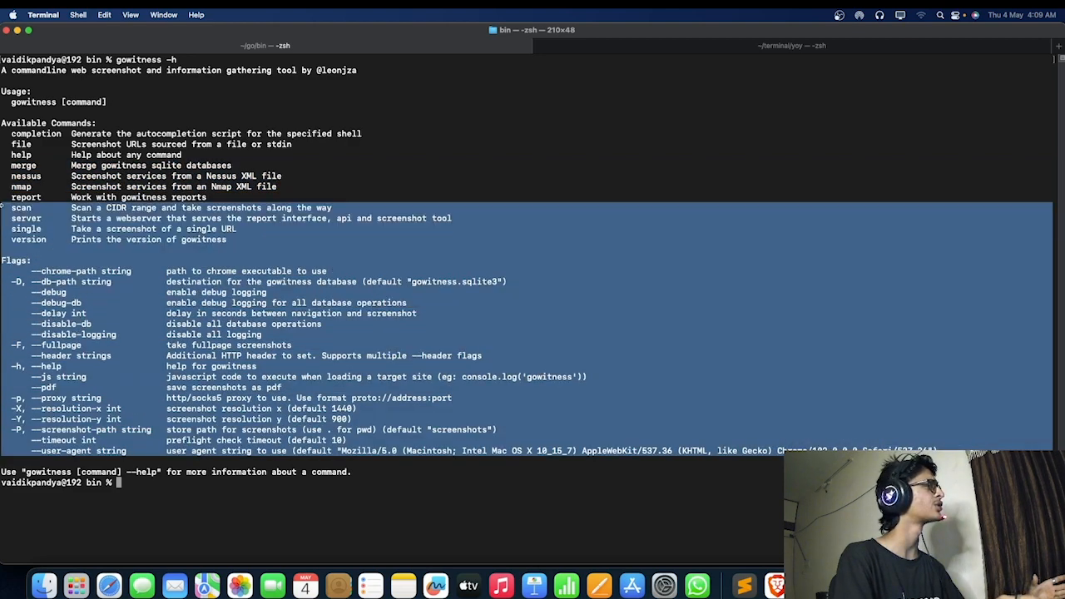
pyautogui.moveTo(743, 586)
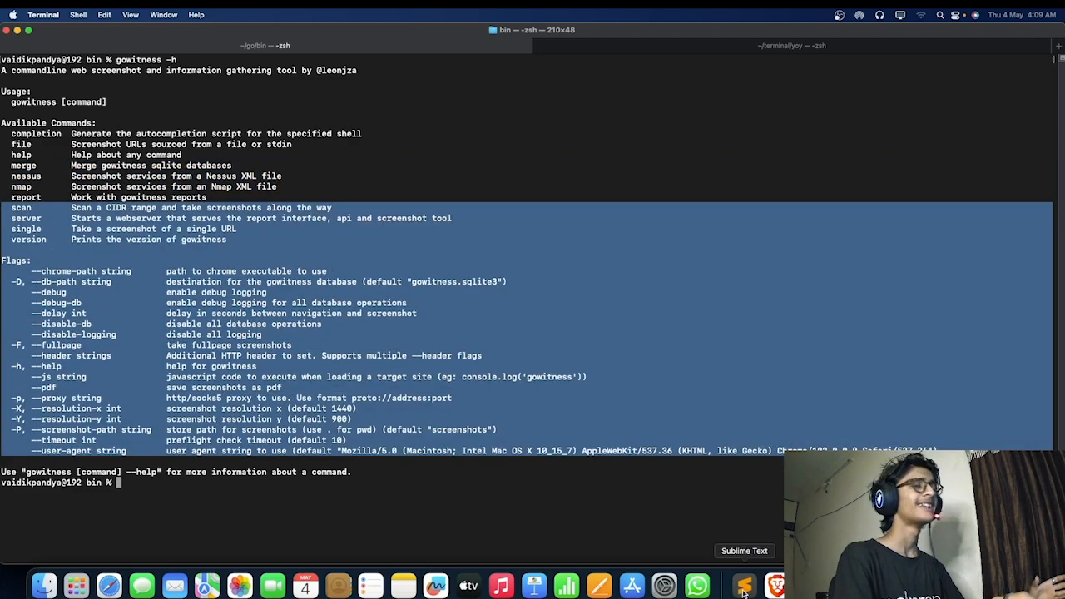
# Type the 'What to do after visual recon' heading into the Sublime Text notes
pyautogui.click(743, 584)
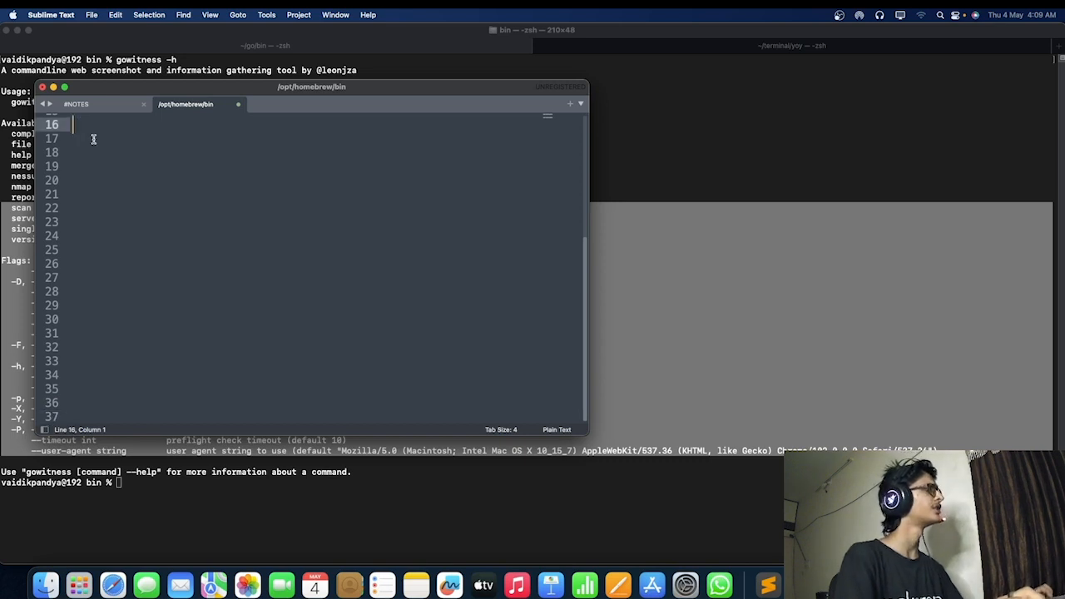
pyautogui.write('What ot')
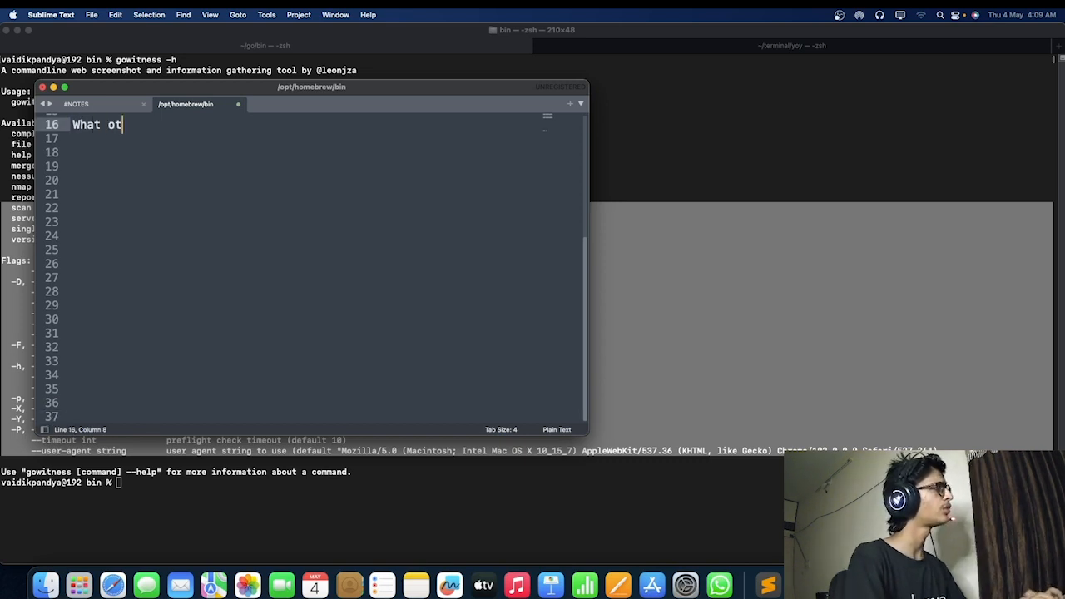
pyautogui.write('to do')
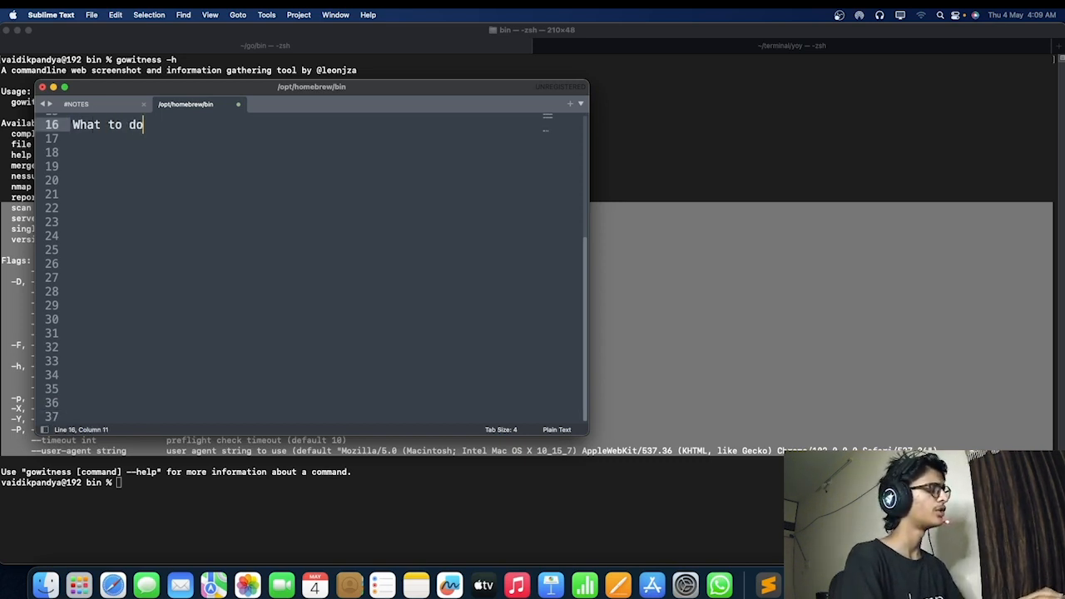
pyautogui.write('after vu')
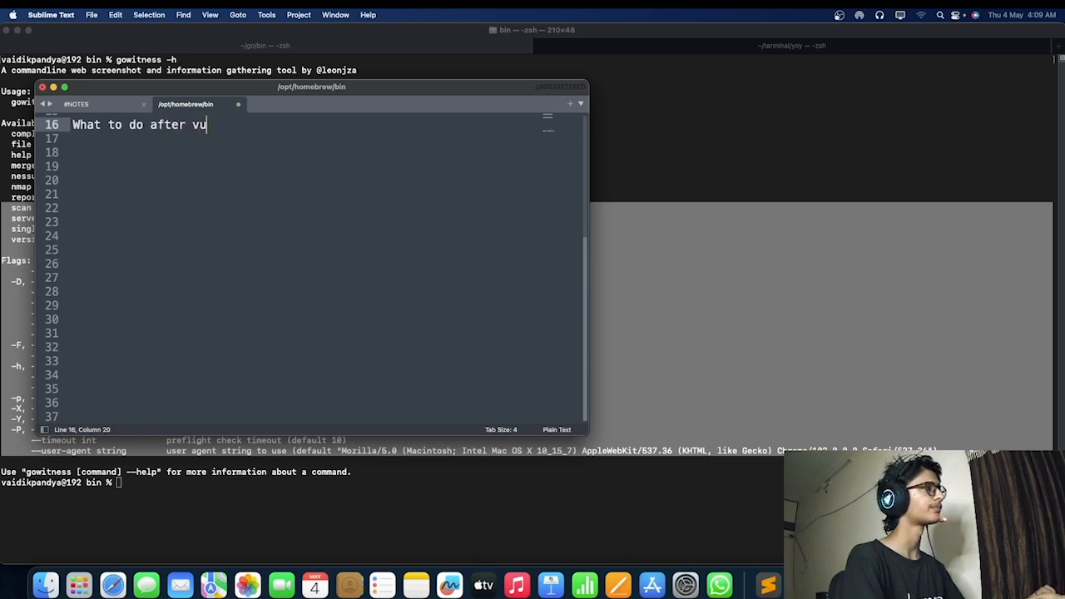
pyautogui.write('isual recon')
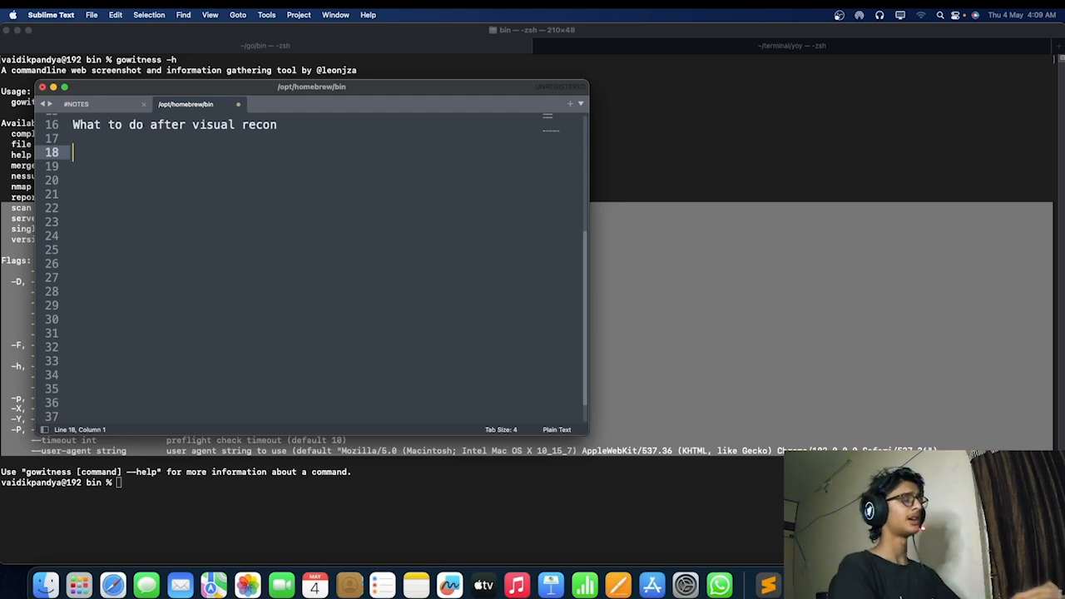
# Write the flow line tesla.com > signup > app.tesla.com dashboard.tesla.com > other features
pyautogui.write('tesla.com')
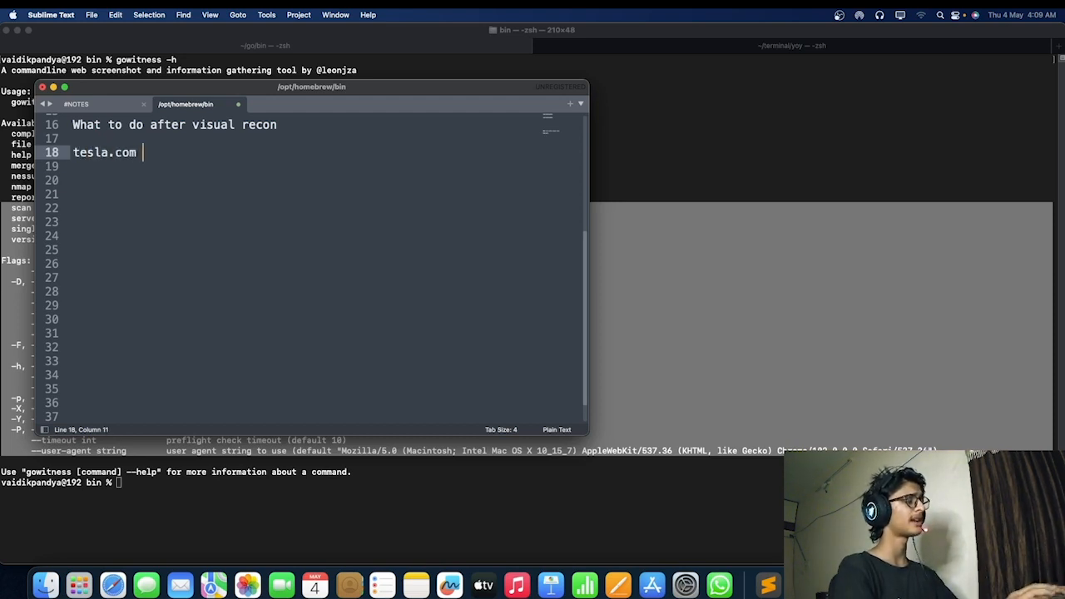
pyautogui.write('> si')
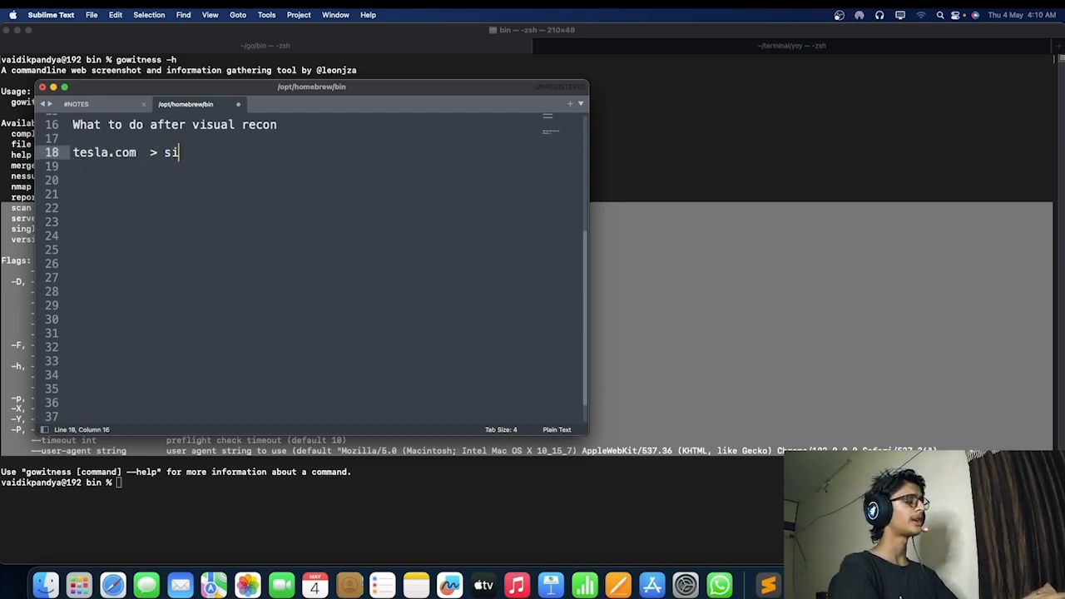
pyautogui.write('gnup >')
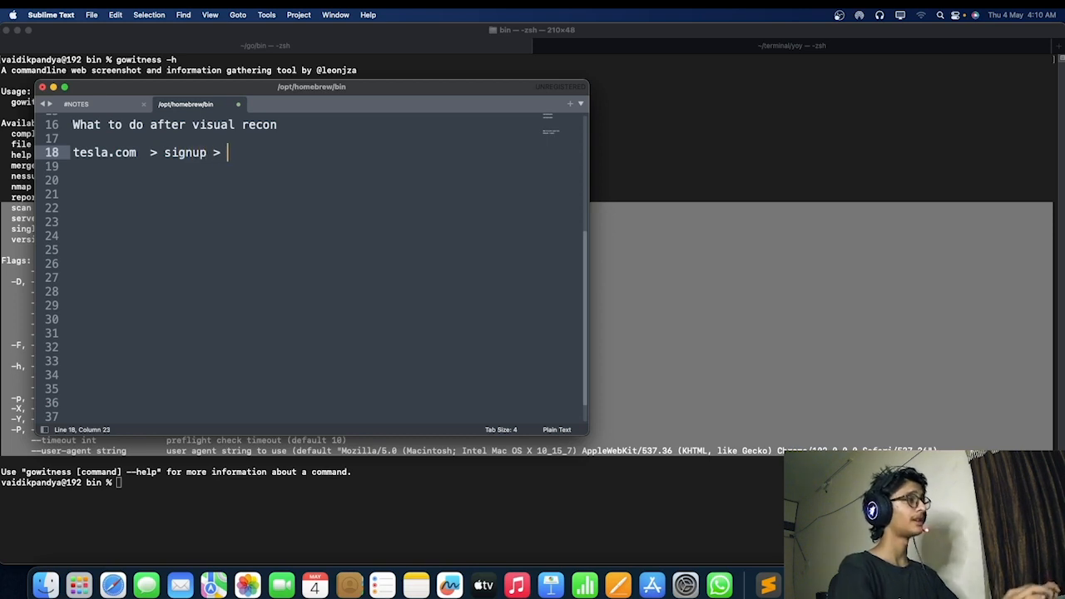
pyautogui.write('other')
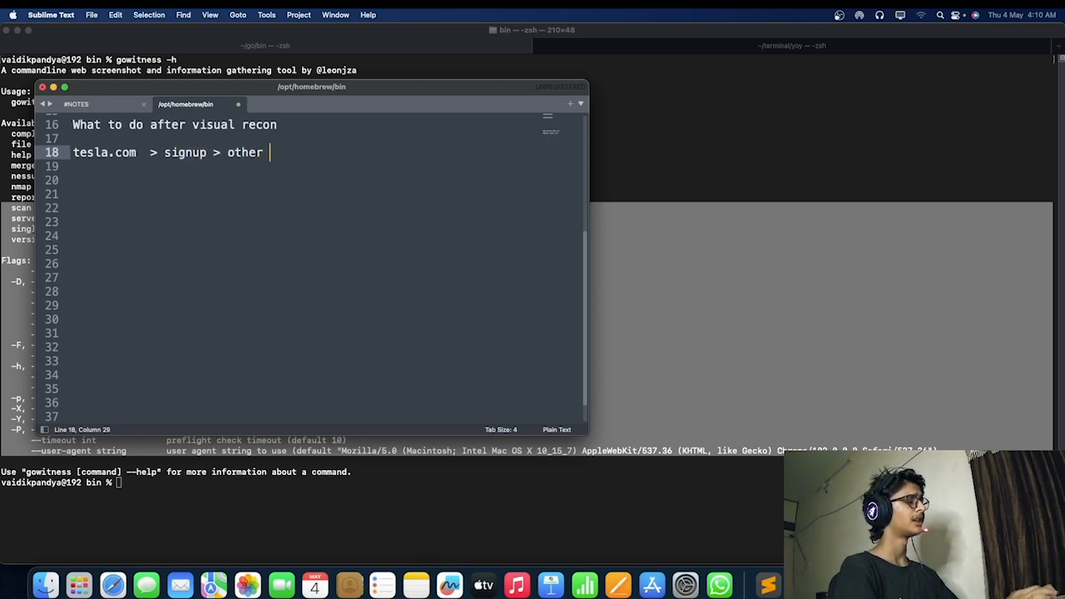
pyautogui.write('feat')
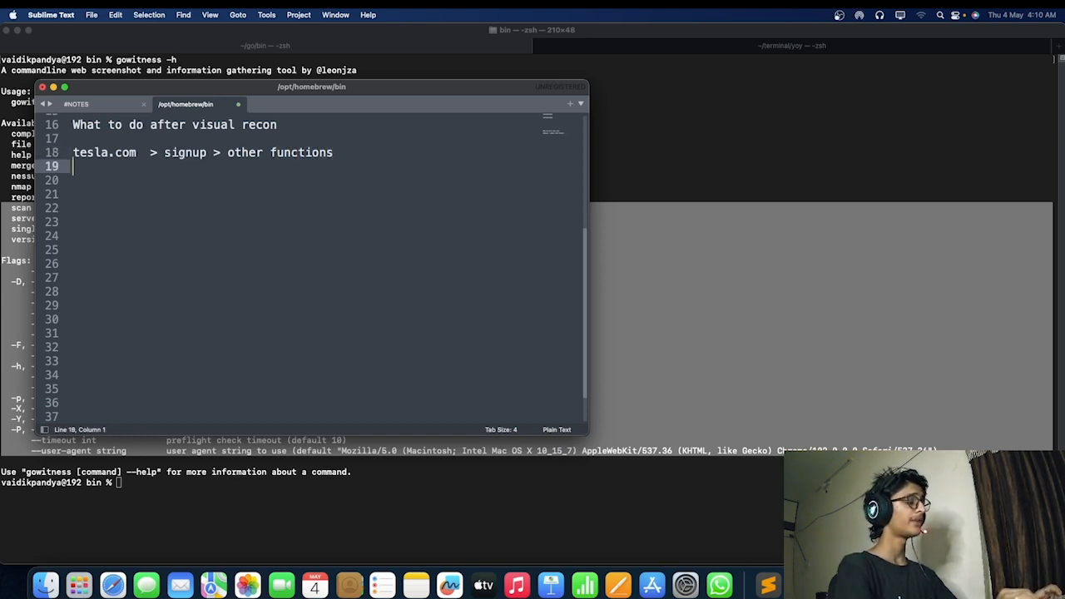
pyautogui.write('Visia')
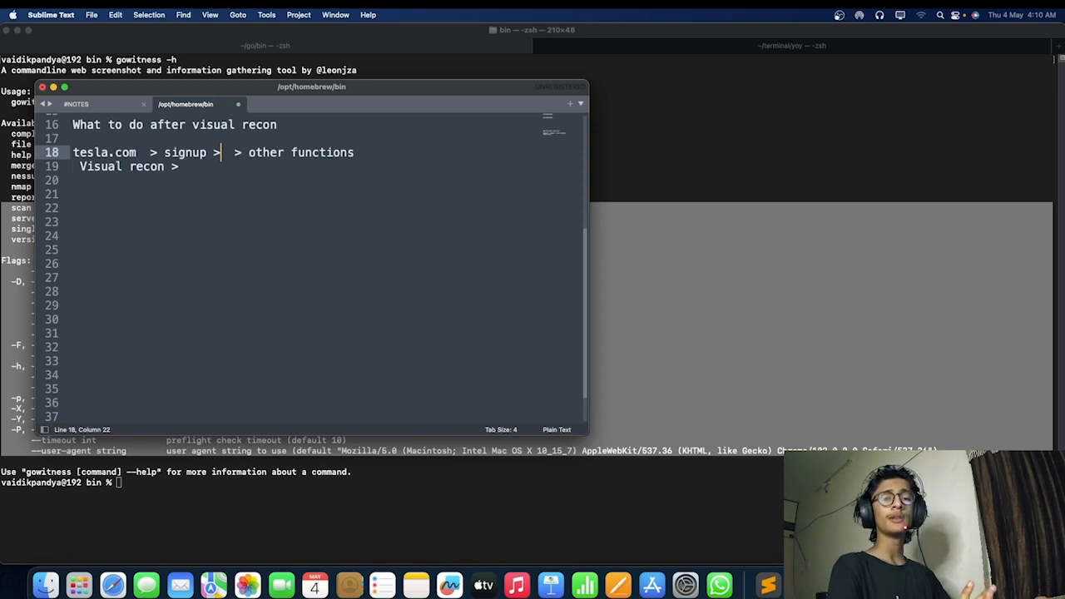
pyautogui.write('app.tesla.com')
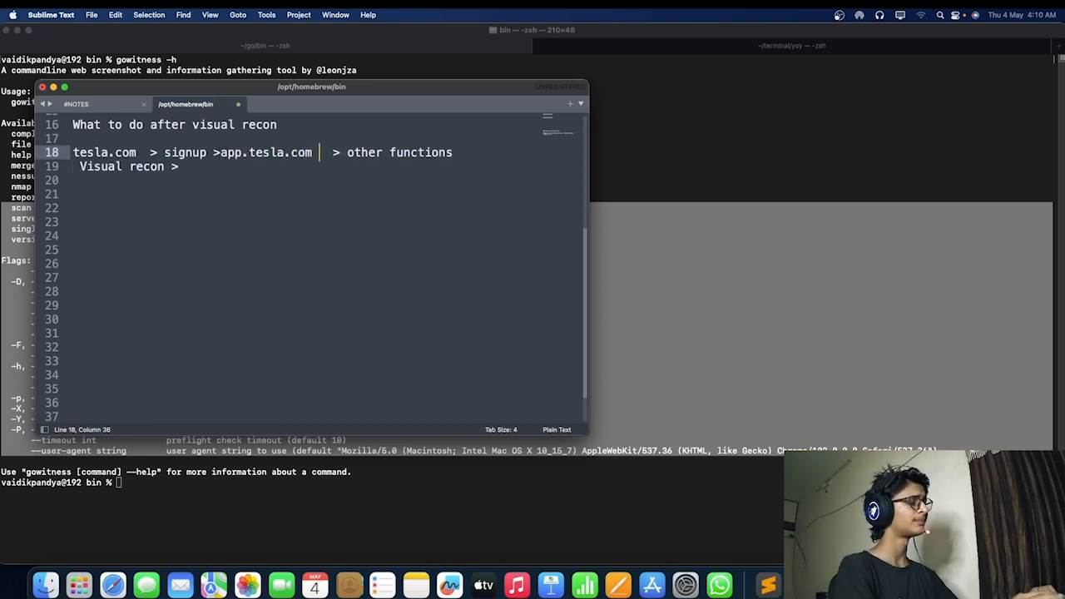
pyautogui.write('dashboard')
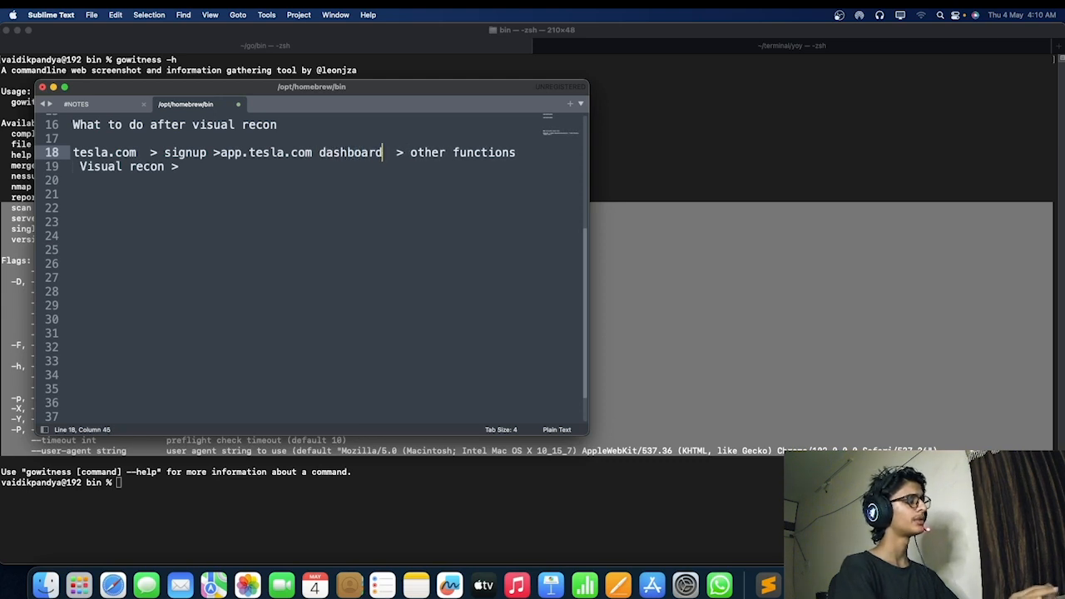
pyautogui.write('.tesla.com')
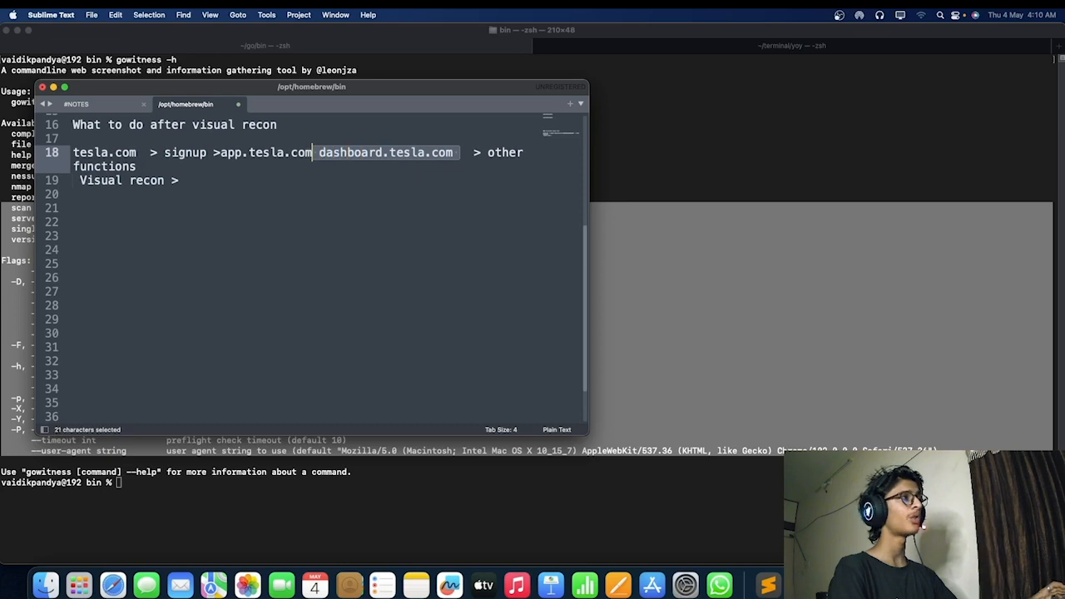
pyautogui.click(47, 585)
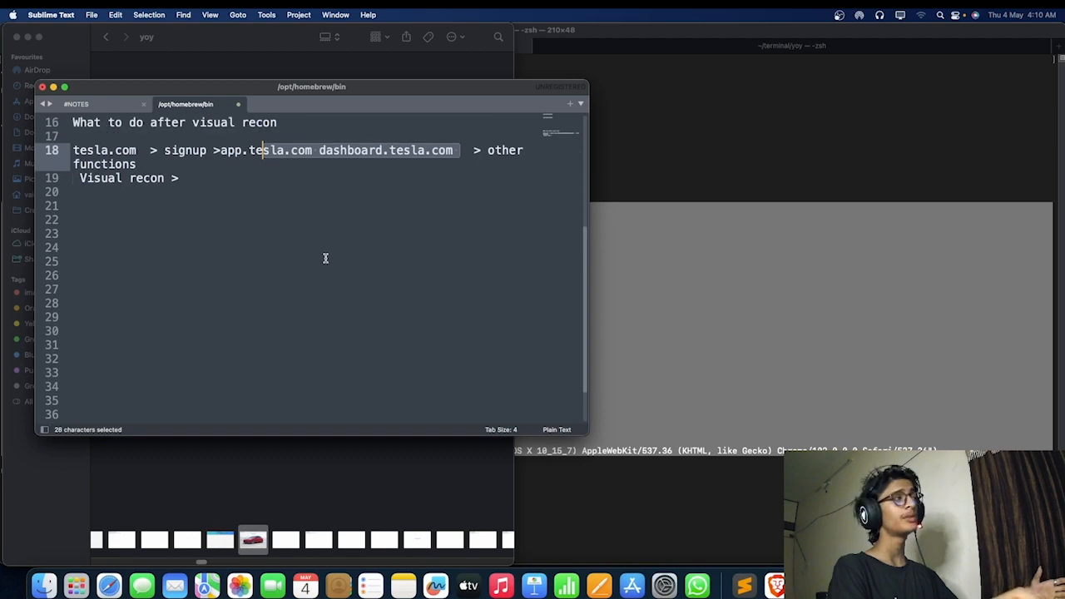
# Go to youtube.com in a new Brave tab and search 'linux operating system'
pyautogui.click(75, 191)
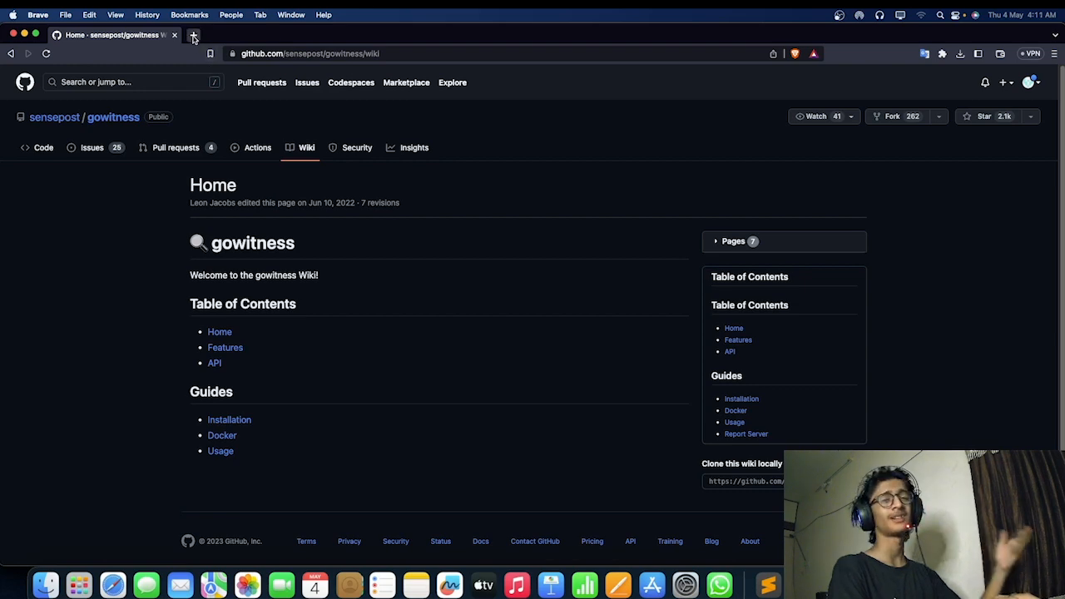
pyautogui.click(193, 36)
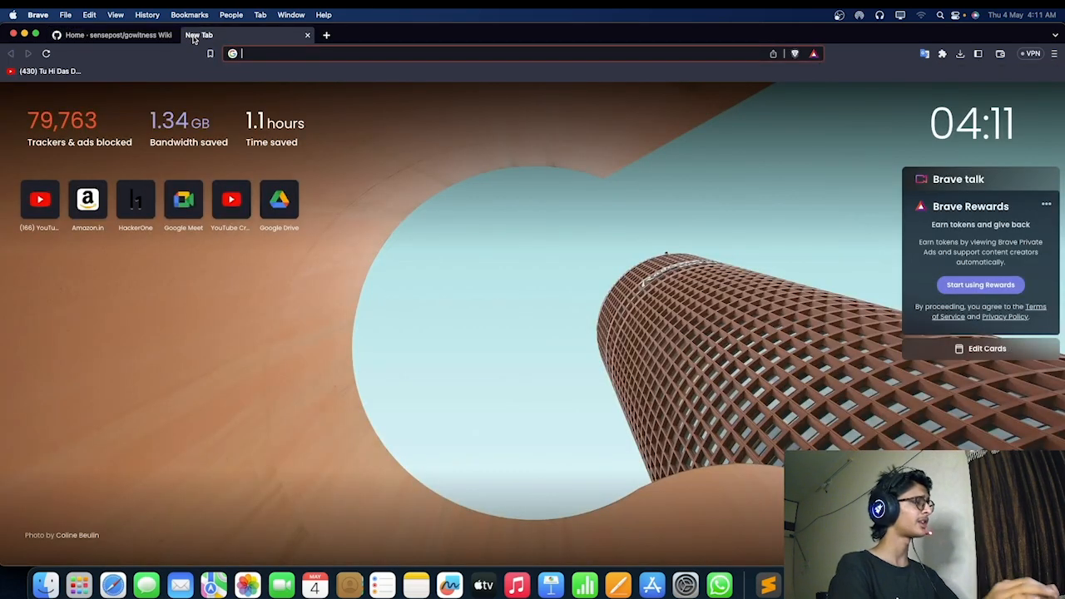
pyautogui.write('youtube.com')
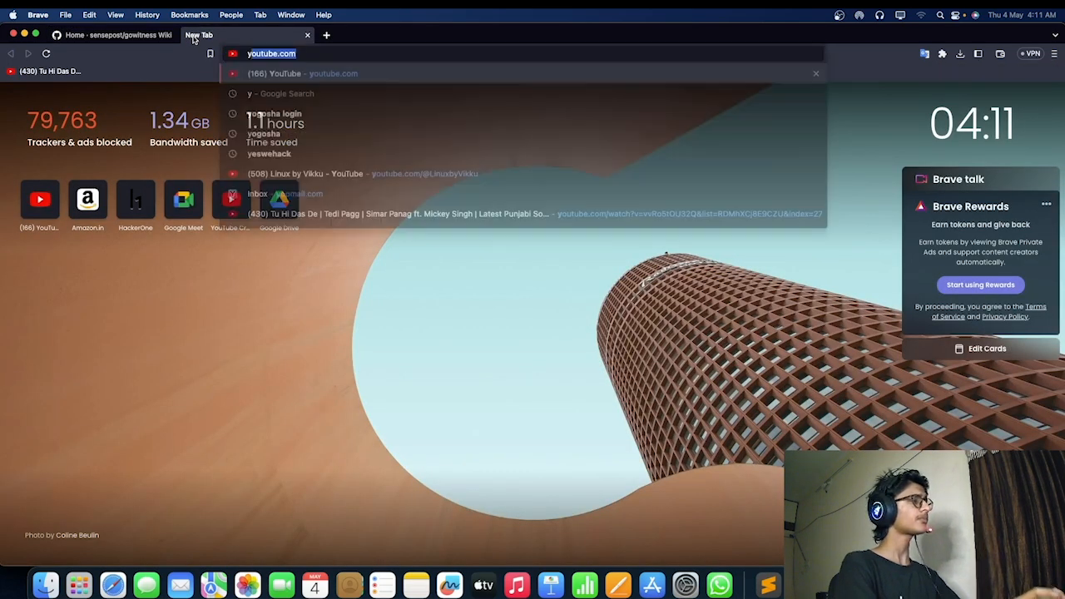
pyautogui.click(302, 73)
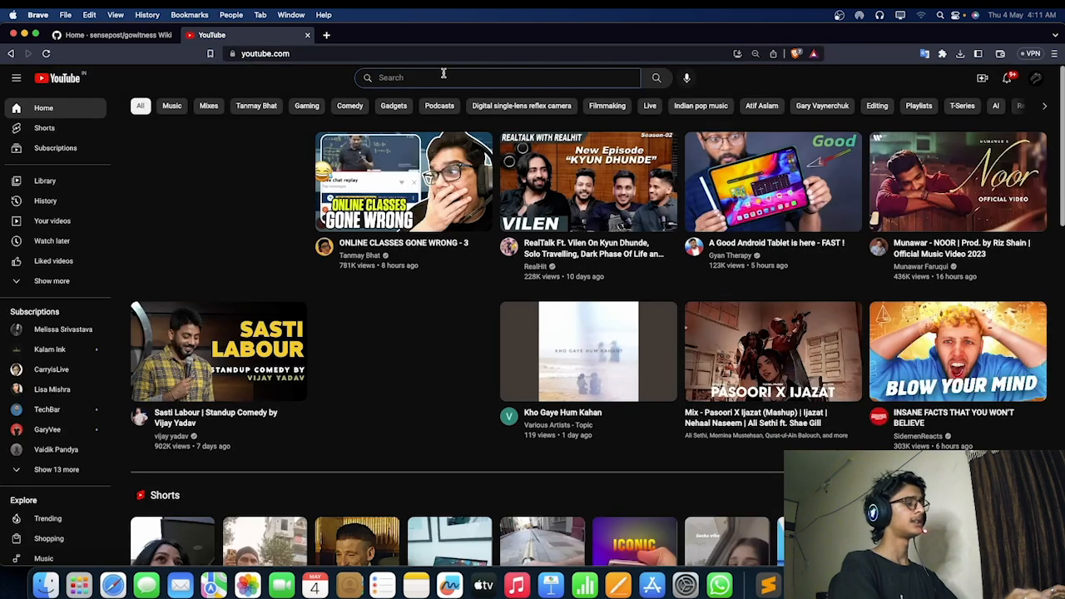
pyautogui.write('linux operating system')
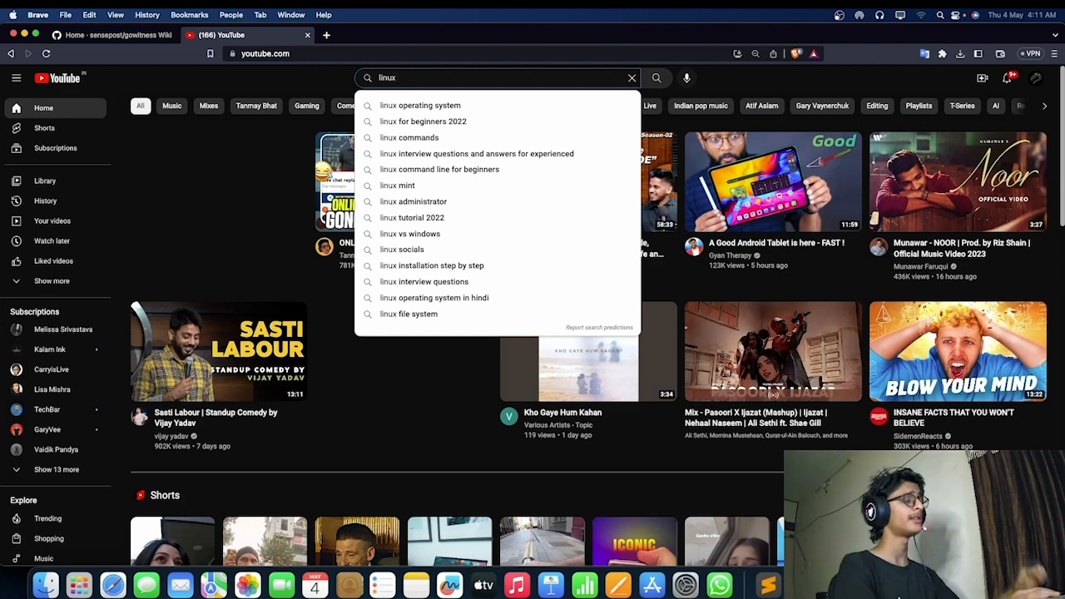
pyautogui.press('Return')
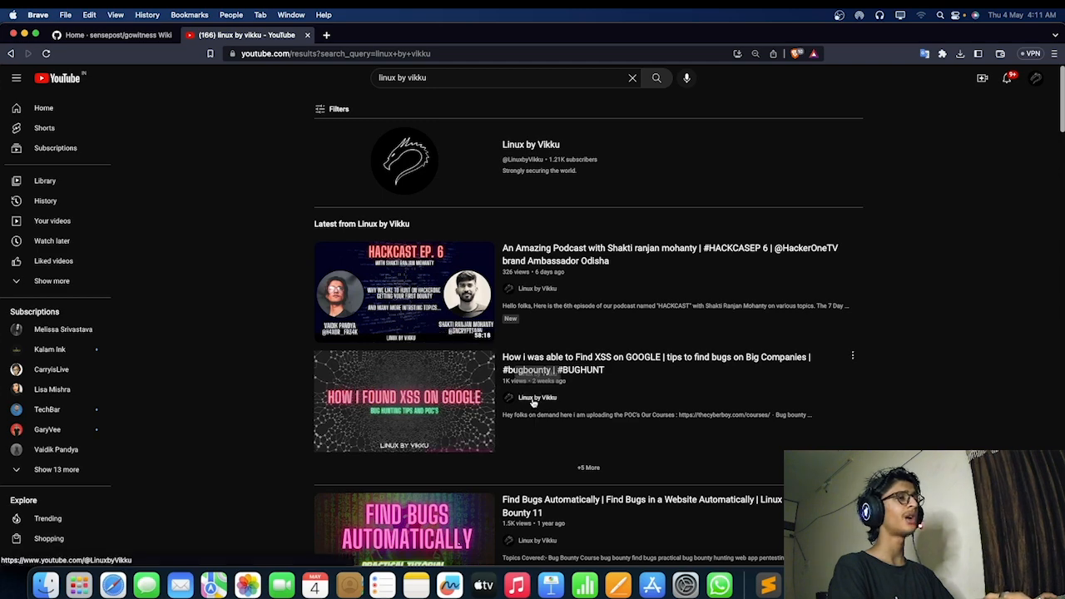
# View the Linux by Vikku channel's videos, then close the YouTube tab
pyautogui.click(531, 144)
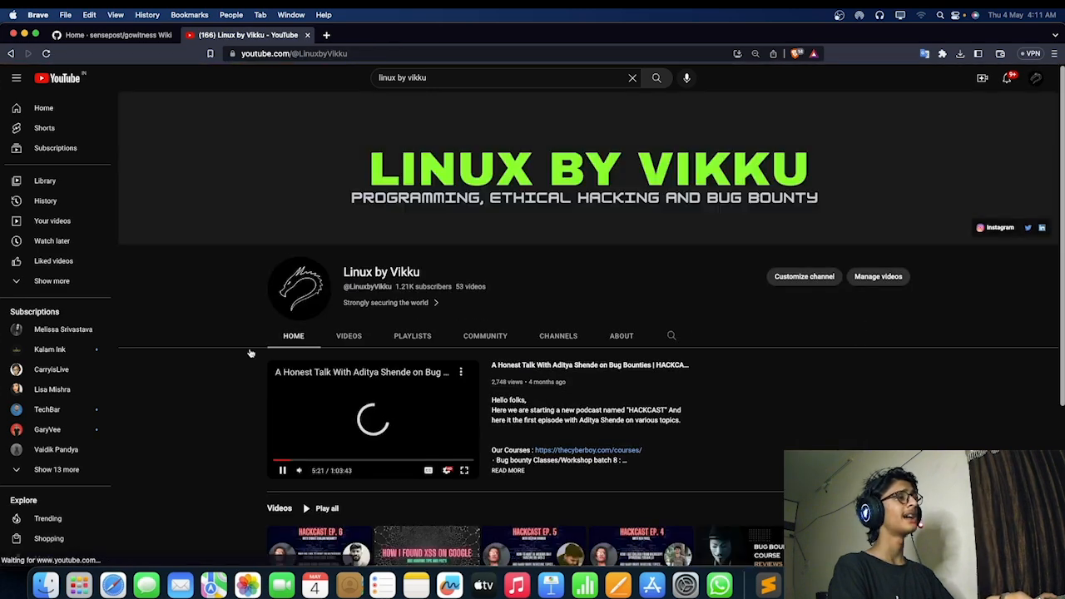
pyautogui.click(348, 335)
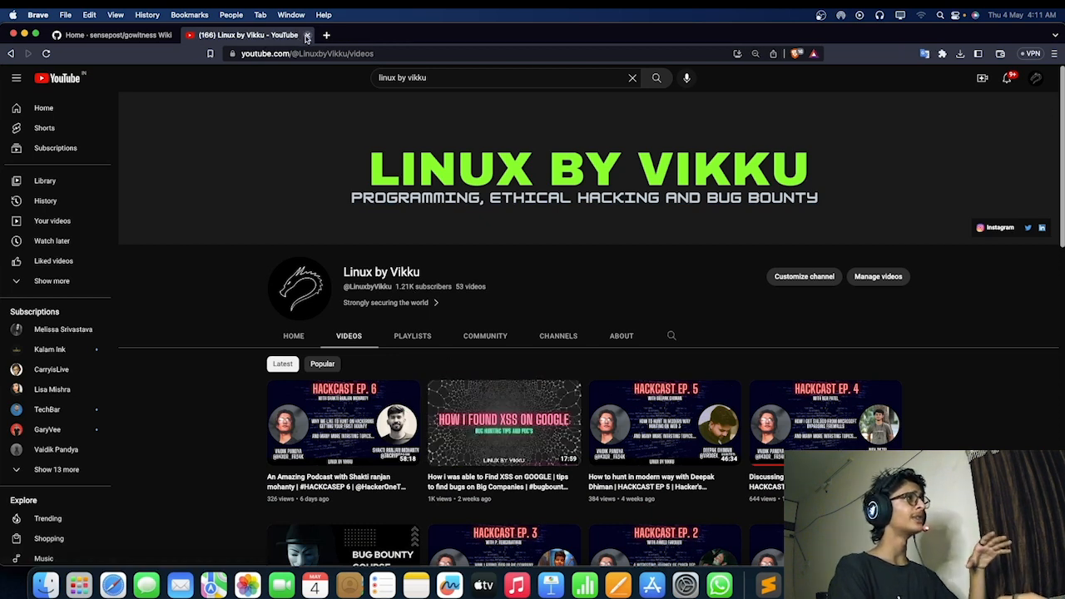
pyautogui.click(307, 35)
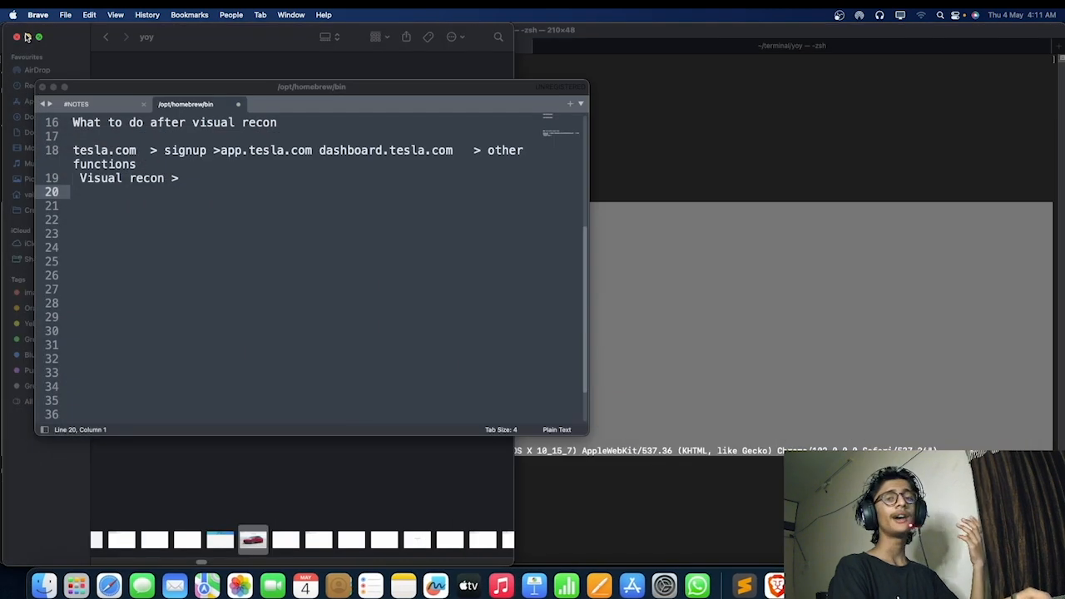
pyautogui.moveTo(400, 249)
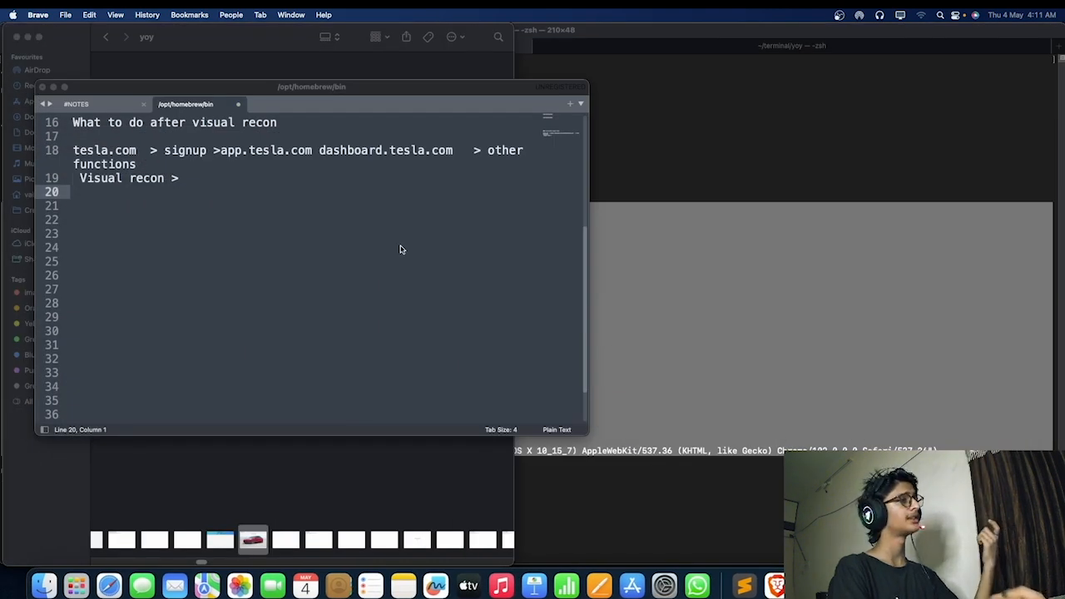
pyautogui.moveTo(391, 454)
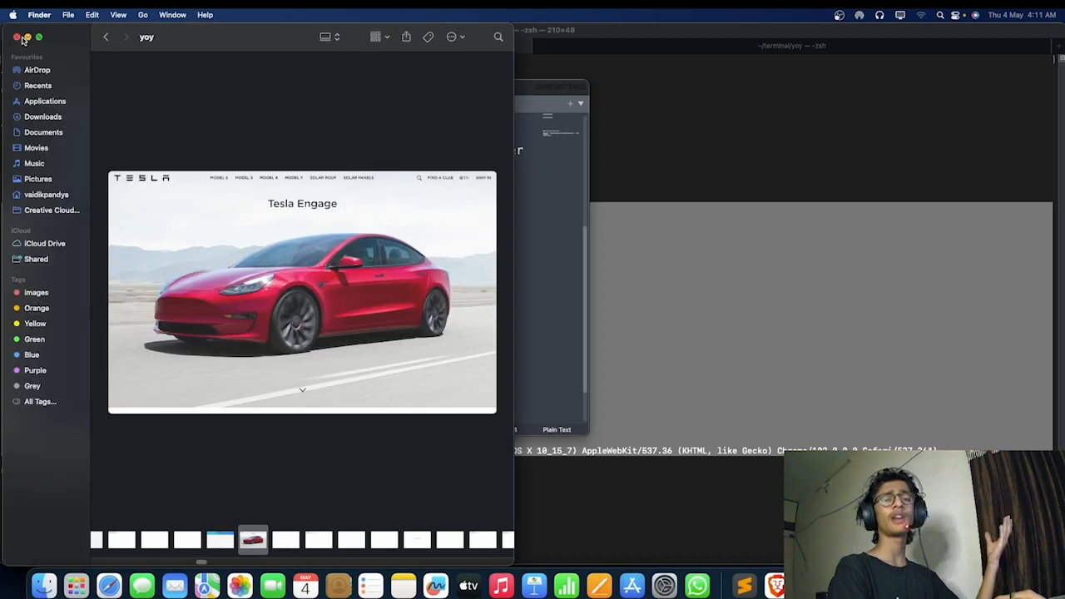
# Close the Finder screenshot gallery so the Sublime notes sit over Terminal
pyautogui.click(16, 37)
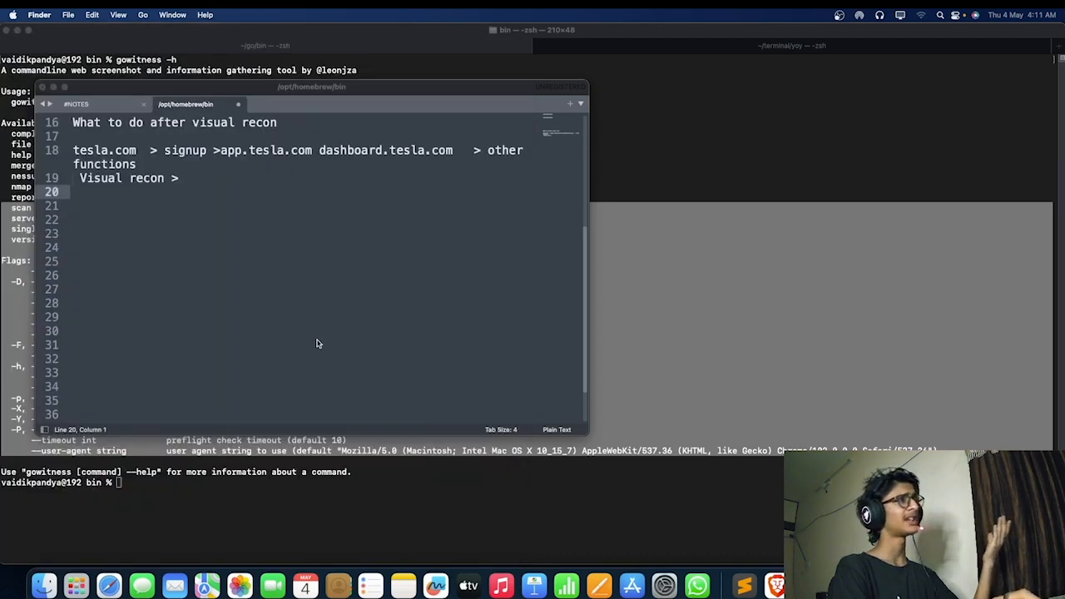
pyautogui.click(187, 177)
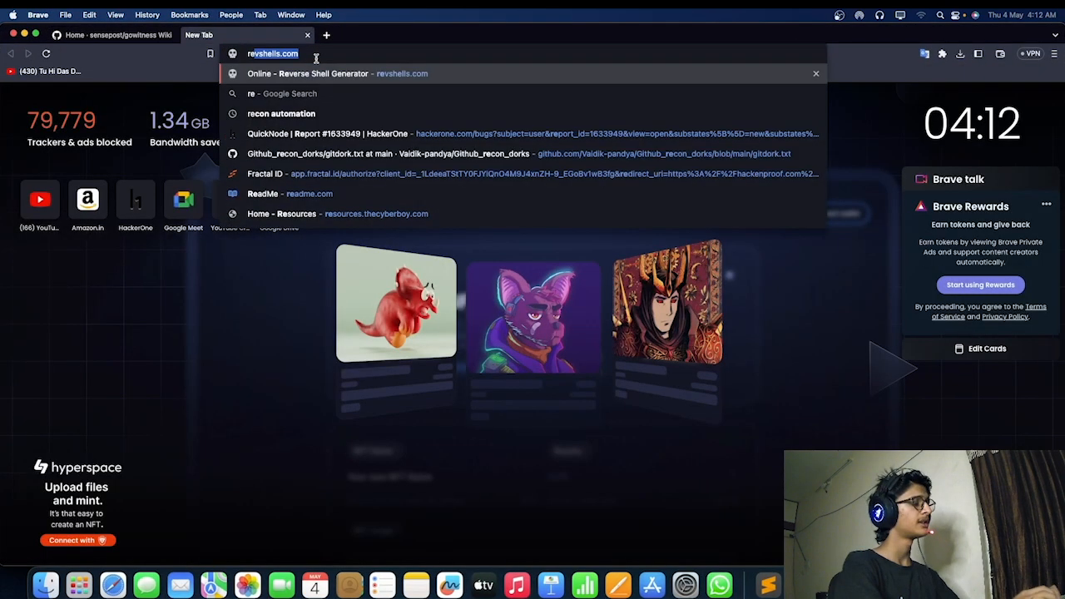
# Open resources.thecyberboy.com, expand Bug Bounty Methodology by Tuhin Bose, and add a blank tab
pyautogui.click(337, 213)
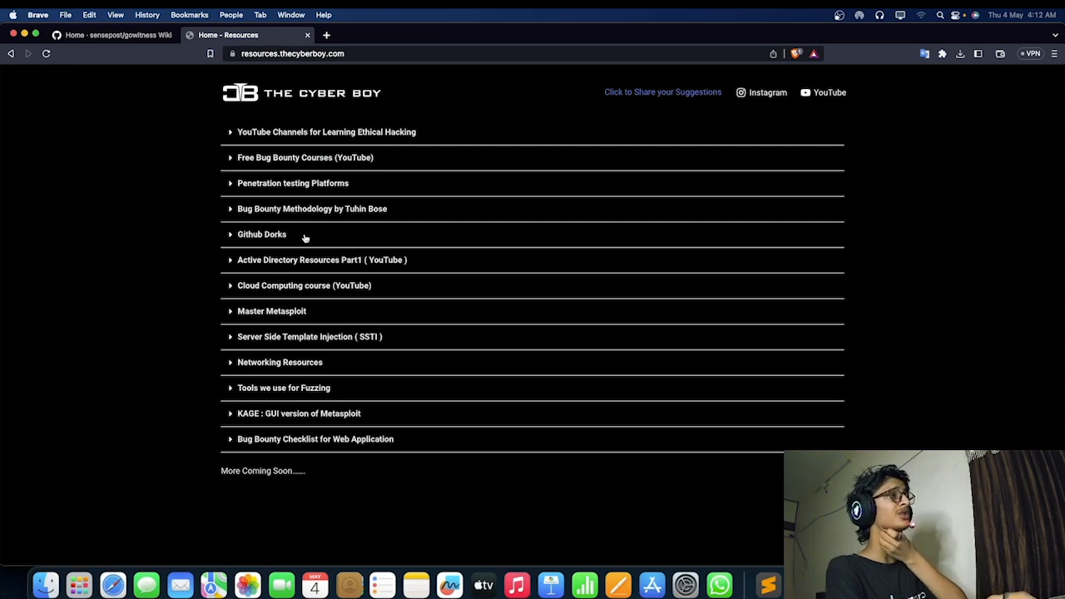
pyautogui.click(312, 209)
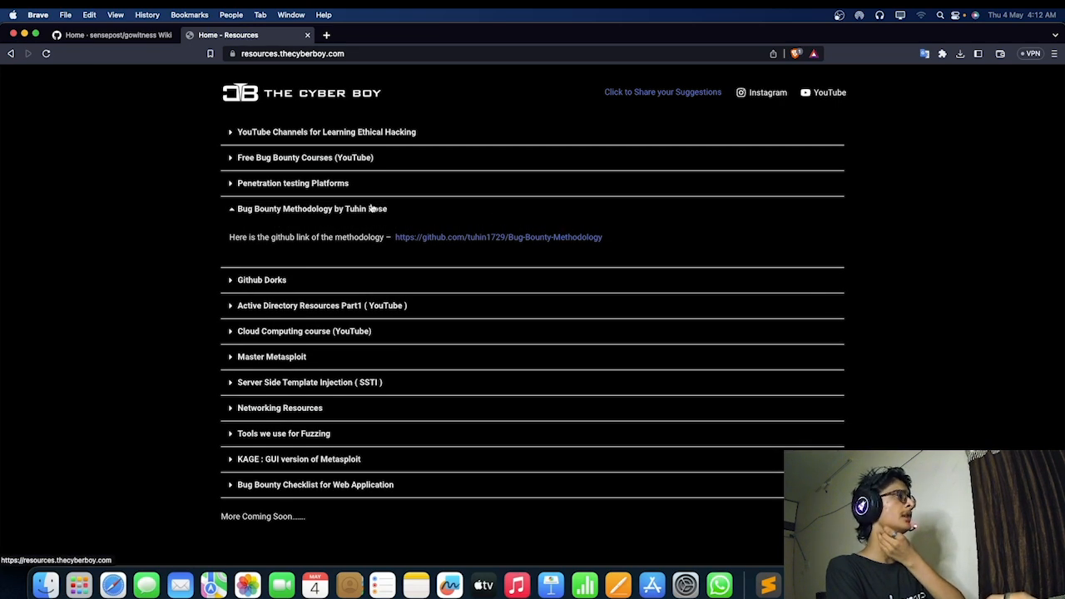
pyautogui.doubleClick(312, 208)
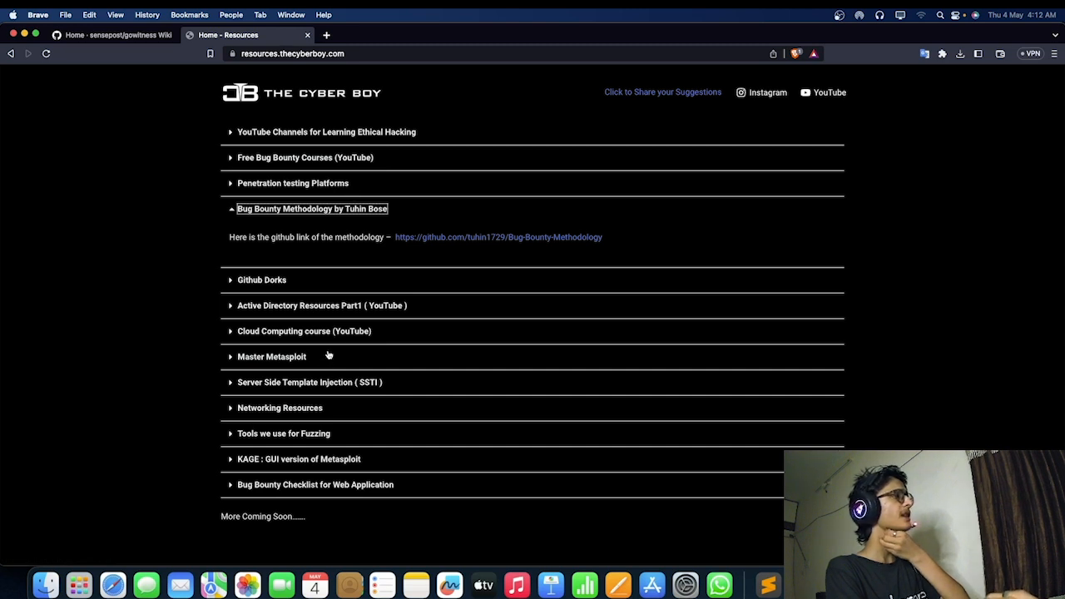
pyautogui.click(459, 35)
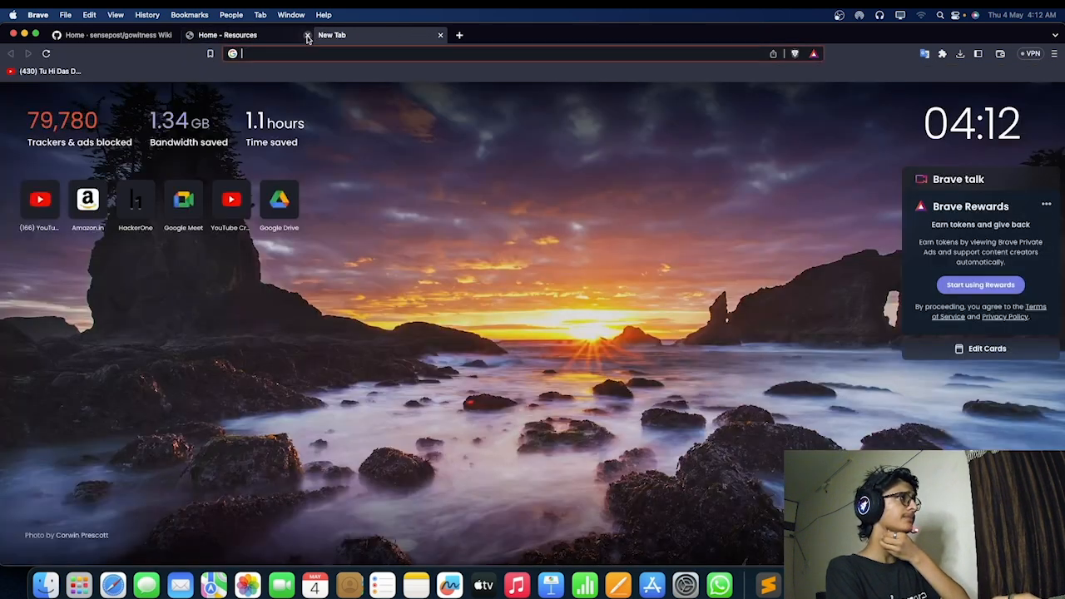